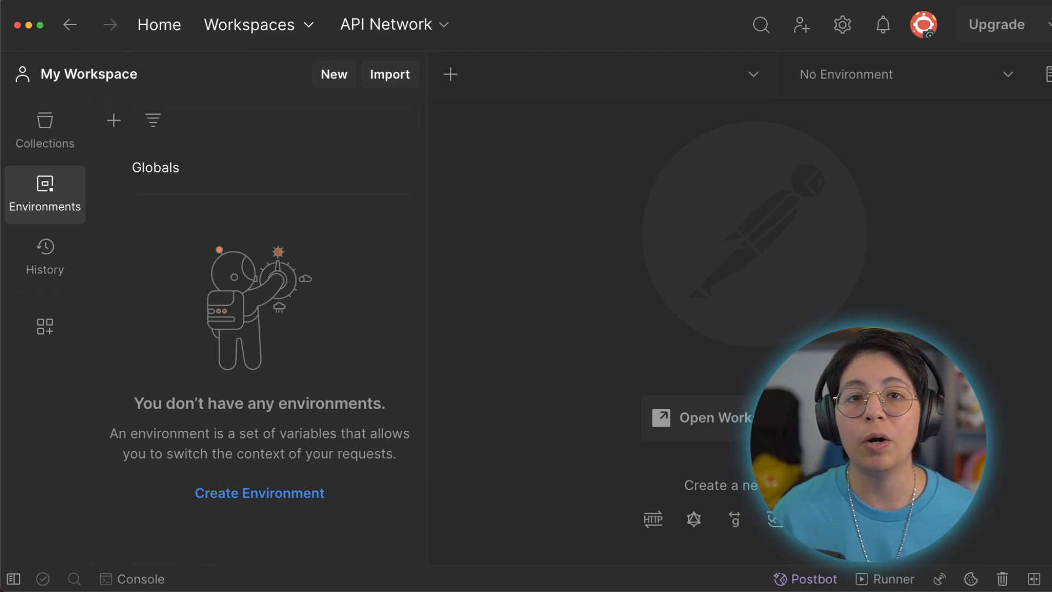
Import the Data Cloud Integration collection file from the Collections sidebar
{"action": "left_click", "coordinate": [45, 131]}
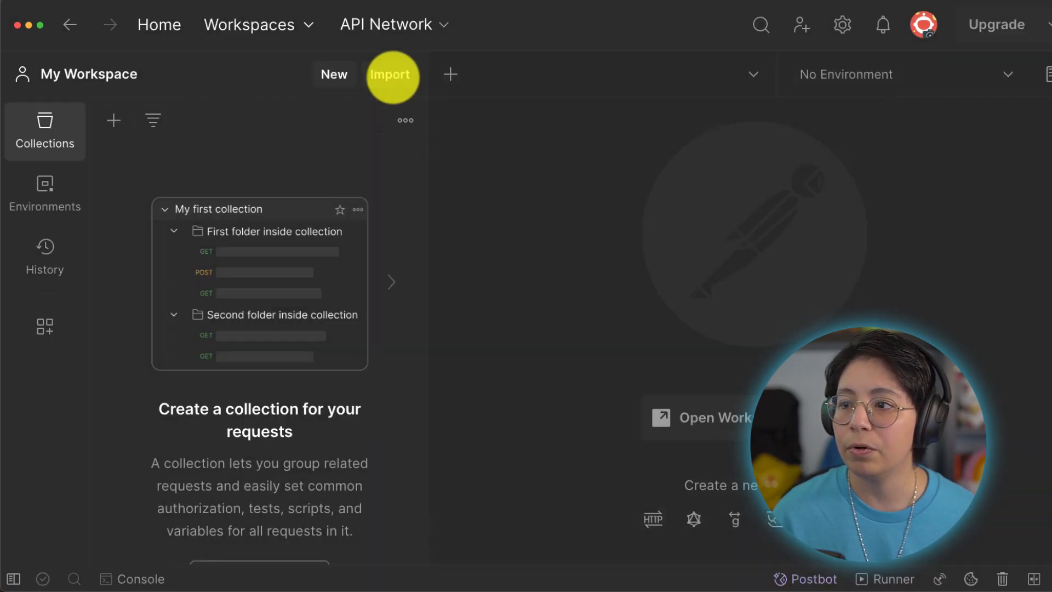
{"action": "left_click", "coordinate": [391, 74]}
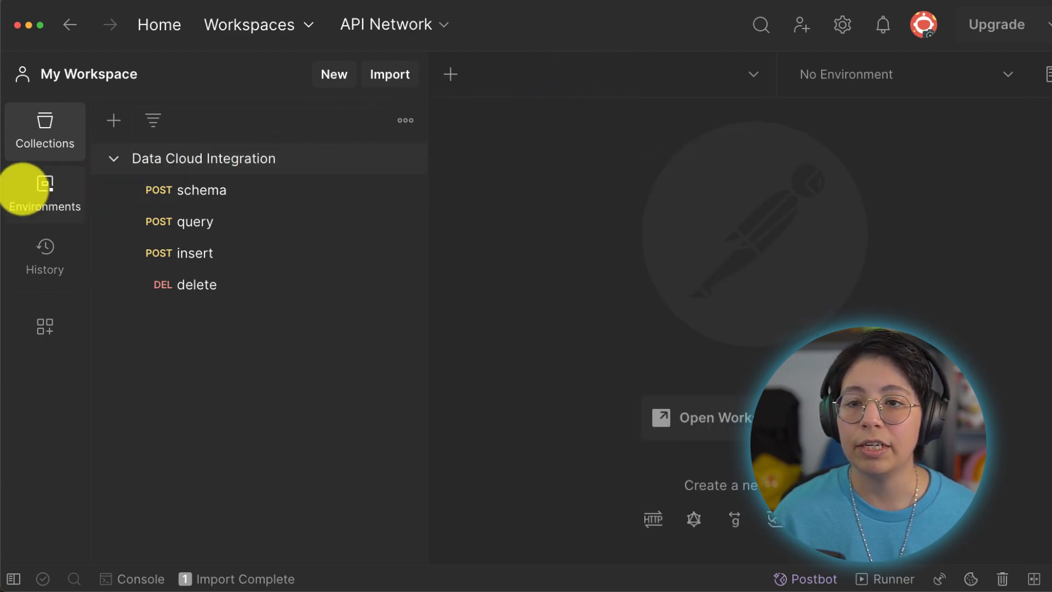
{"action": "left_click", "coordinate": [44, 191]}
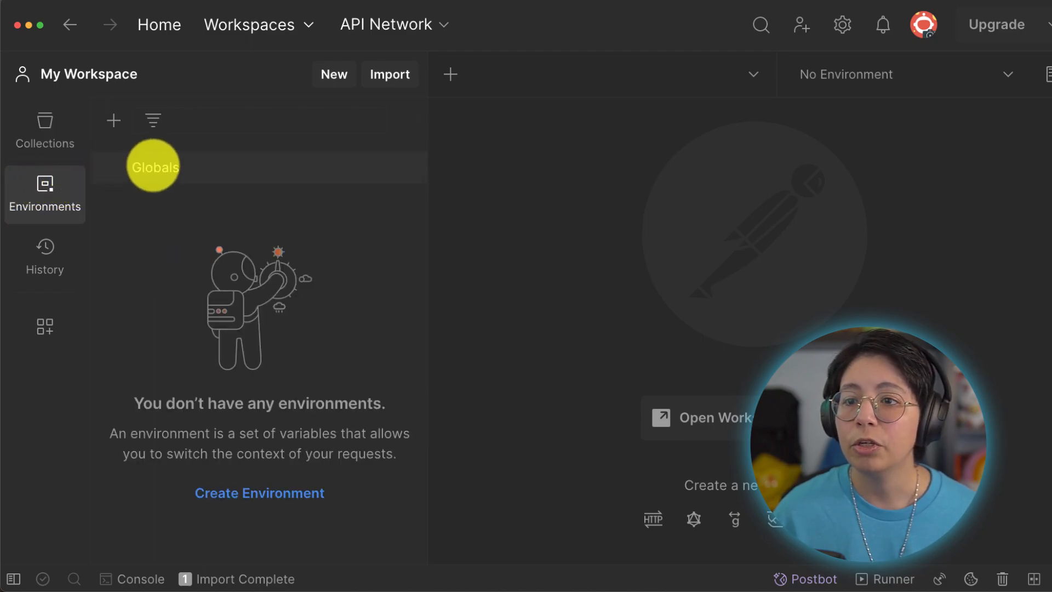
{"action": "left_click", "coordinate": [153, 167]}
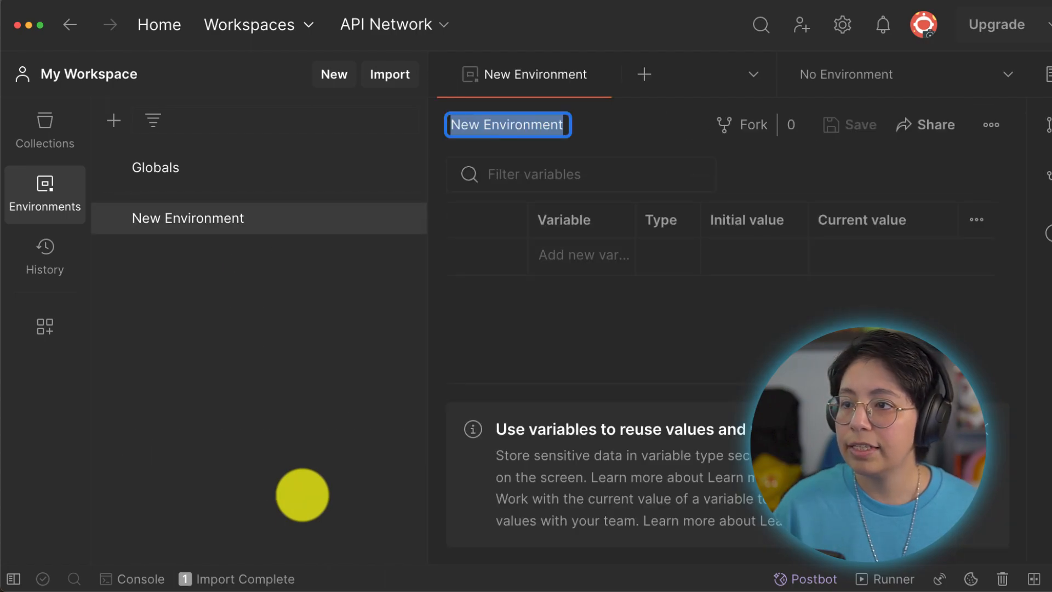
{"action": "type", "text": "CloudH"}
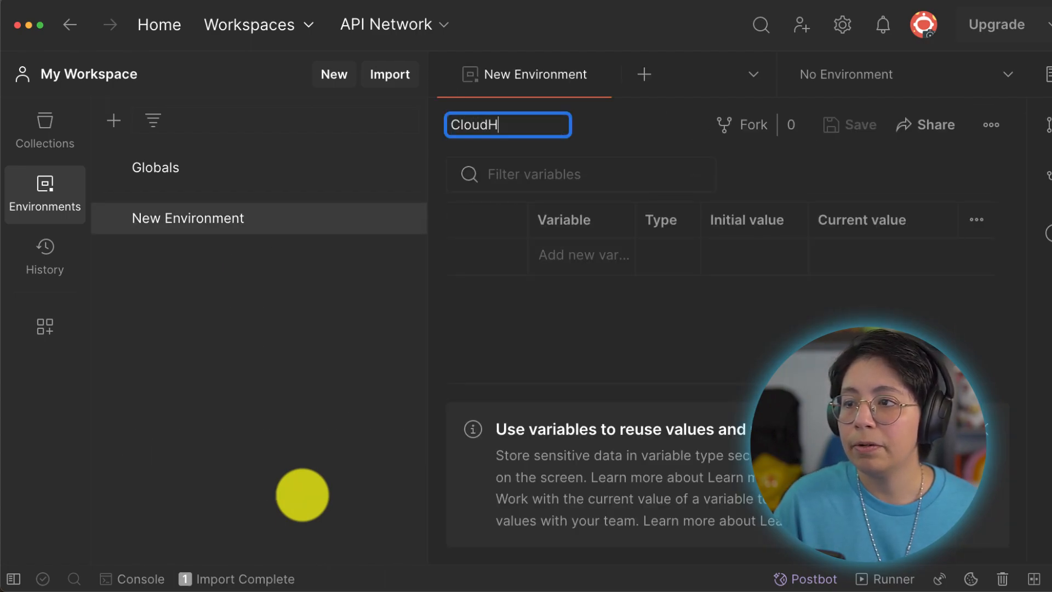
{"action": "type", "text": "ub"}
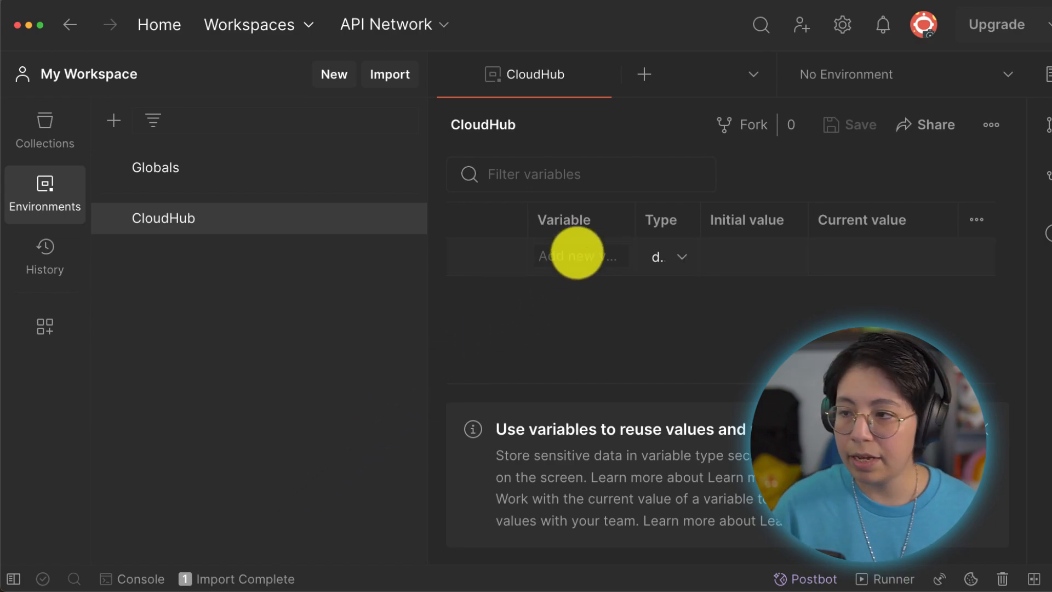
{"action": "type", "text": "host"}
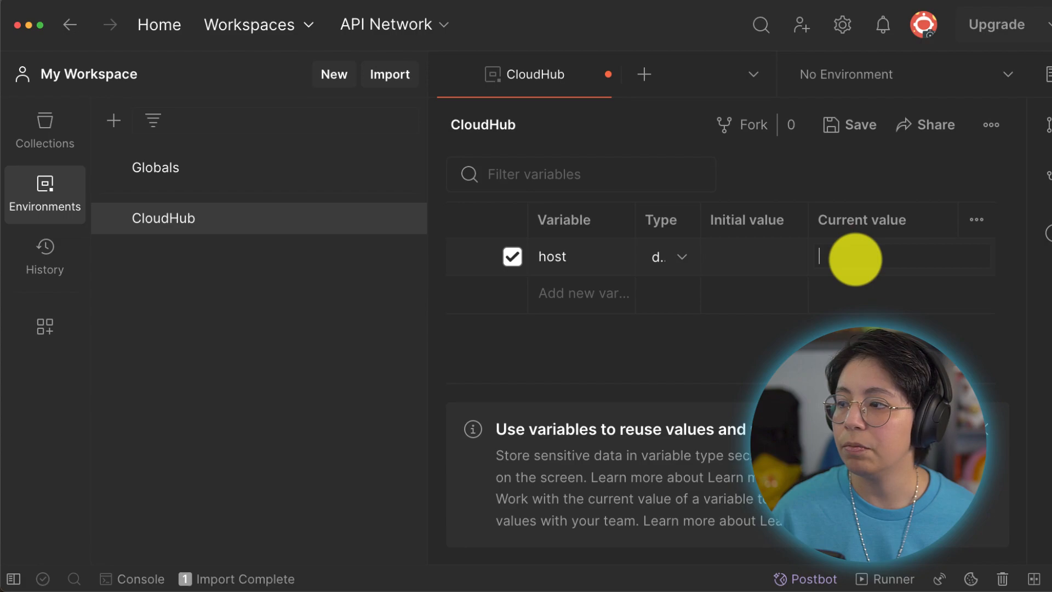
{"action": "type", "text": "https://data-cloud-integration-sgoje3.5sc6y6-3.usa-e2.cloudhub.io"}
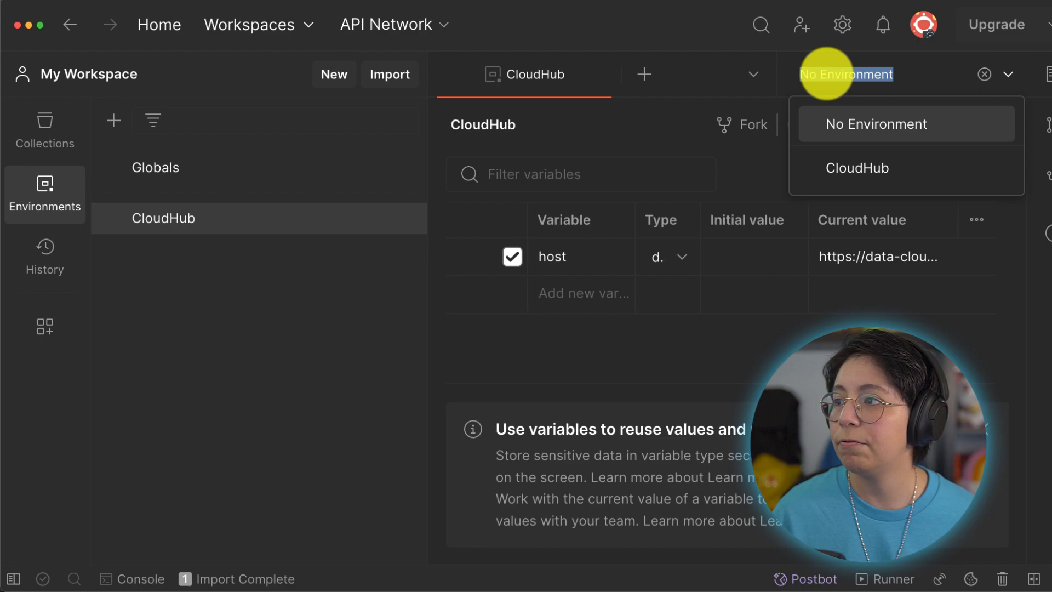
Make CloudHub the active environment and open the schema request, reselecting CloudHub after clearing it
{"action": "left_click", "coordinate": [855, 168]}
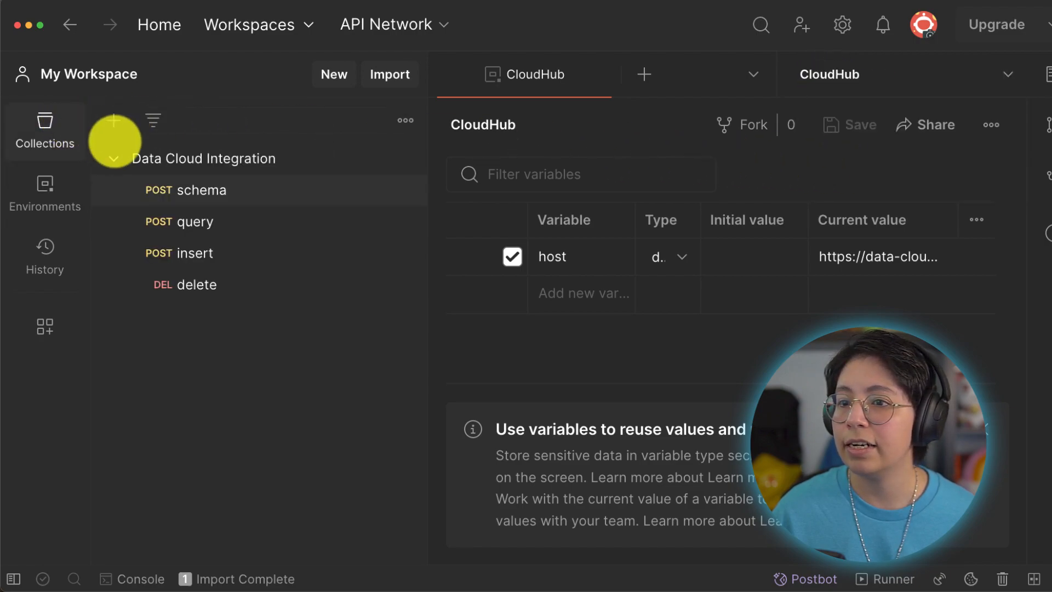
{"action": "left_click", "coordinate": [198, 190]}
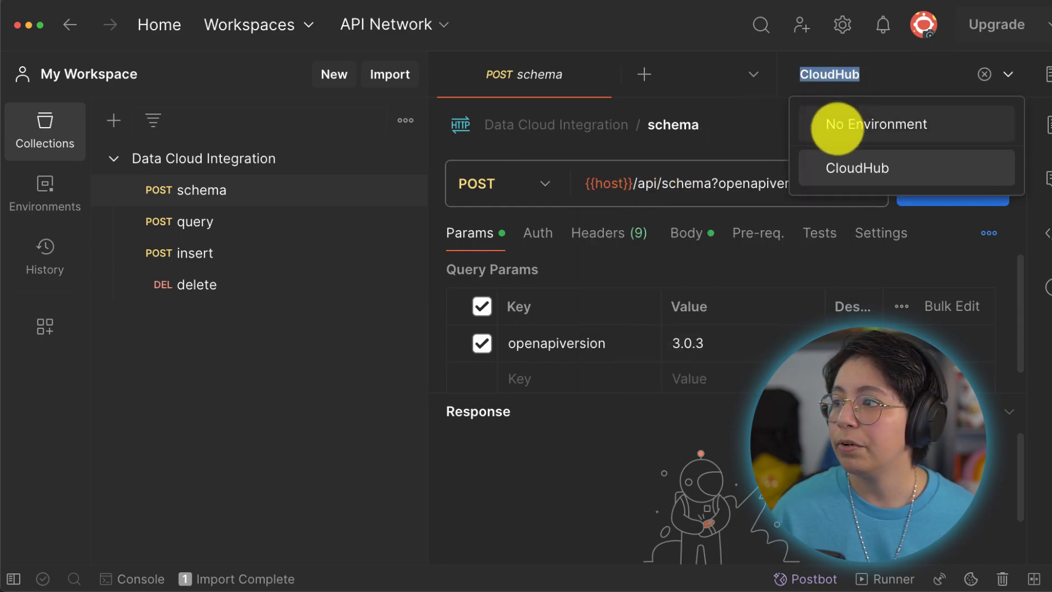
{"action": "left_click", "coordinate": [875, 124]}
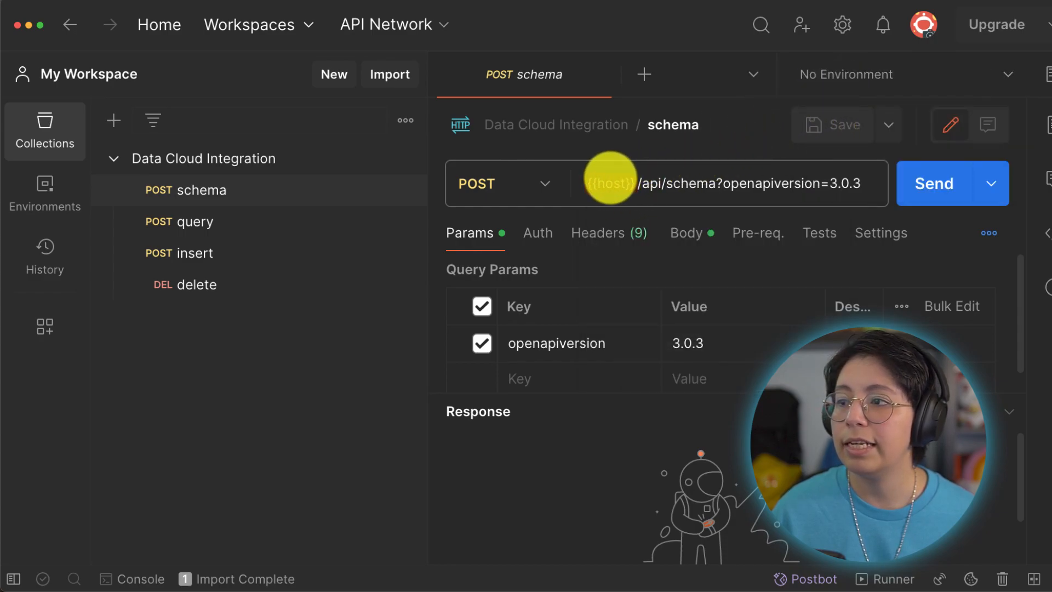
{"action": "mouse_move", "coordinate": [610, 183]}
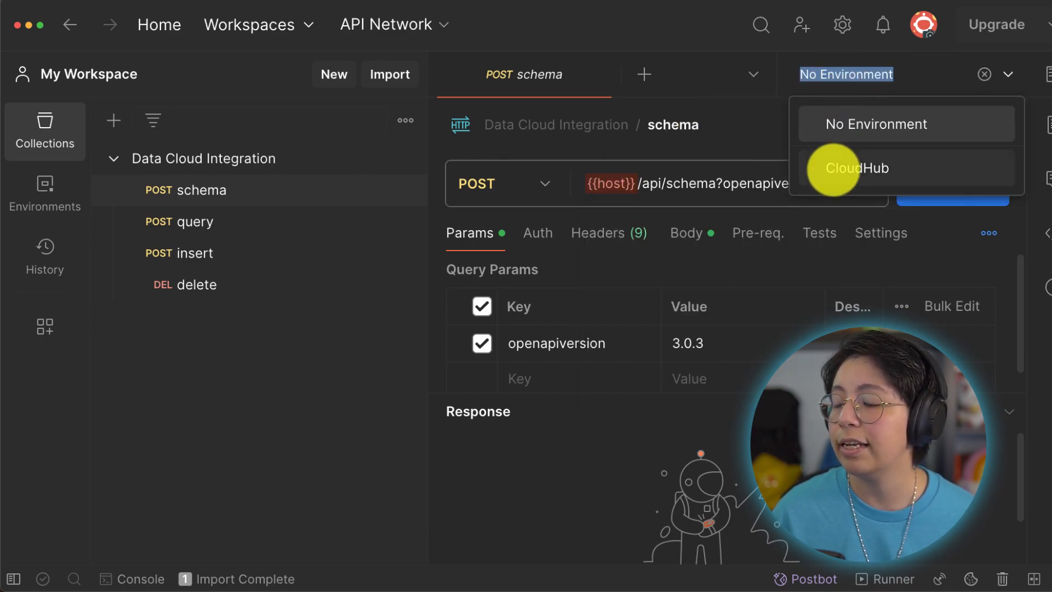
{"action": "left_click", "coordinate": [857, 167]}
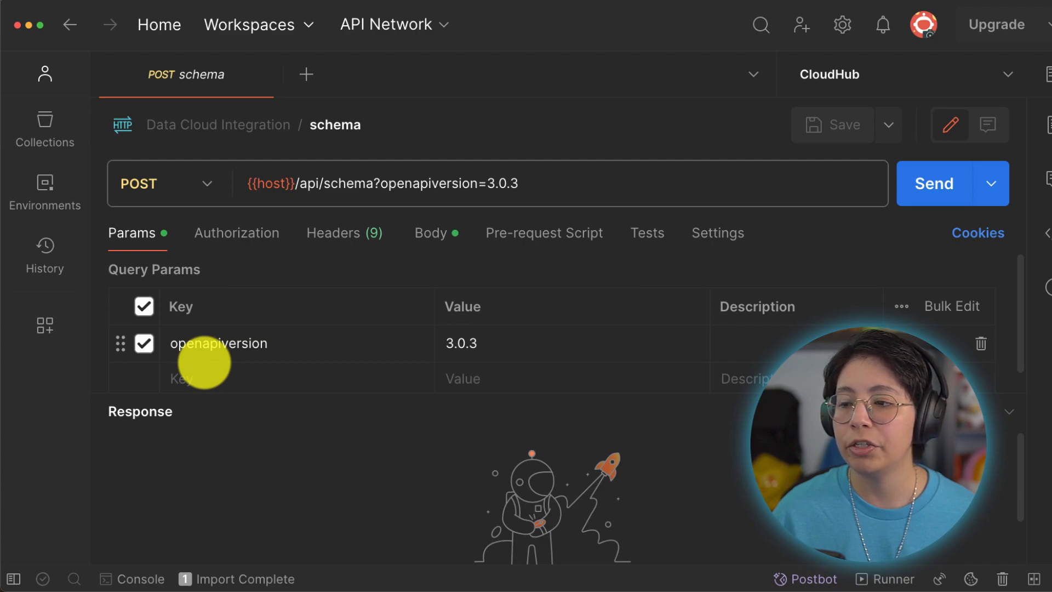
{"action": "mouse_move", "coordinate": [483, 343]}
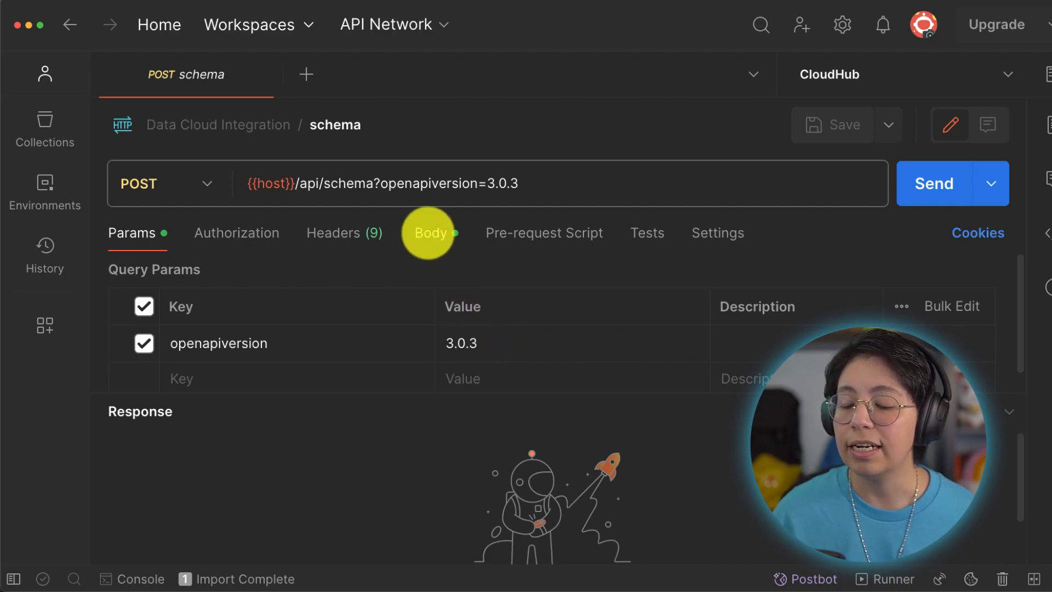
View the schema request's JSON body beside the response and send it for the OpenAPI 3.0.3 schema
{"action": "left_click", "coordinate": [430, 233]}
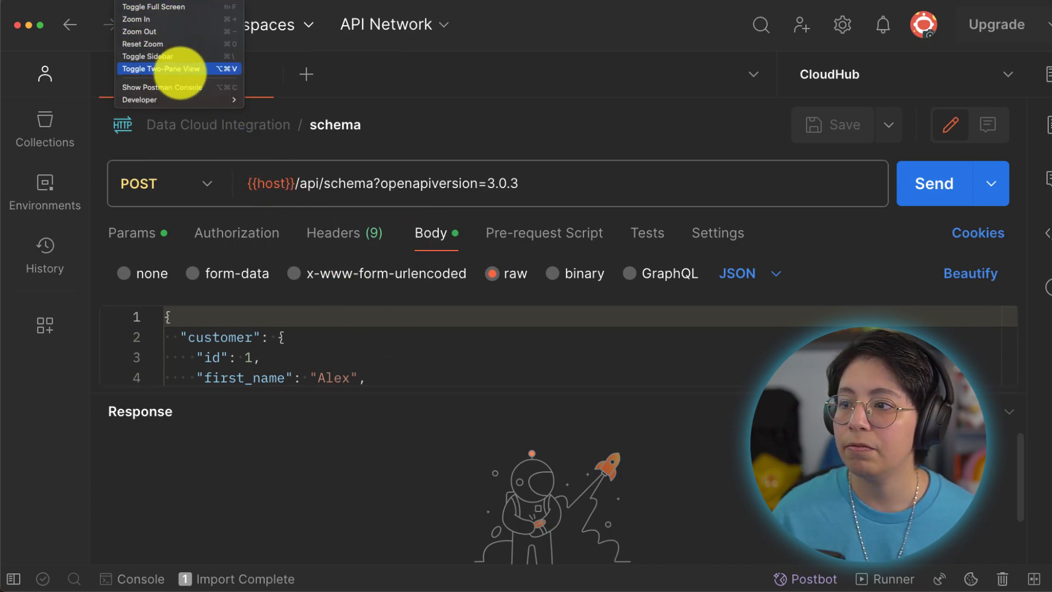
{"action": "left_click", "coordinate": [160, 68]}
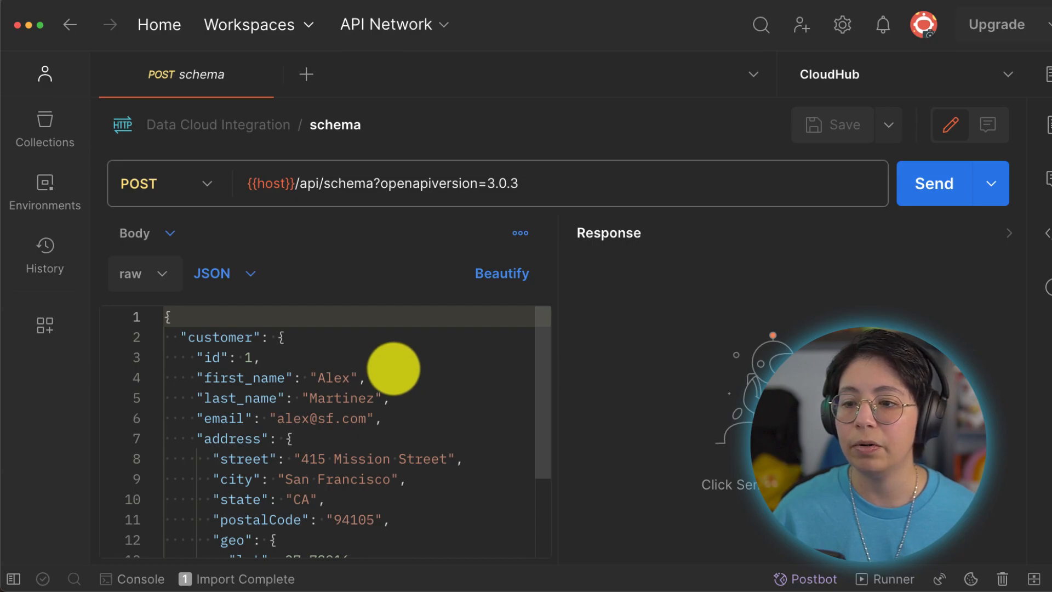
{"action": "double_click", "coordinate": [219, 337]}
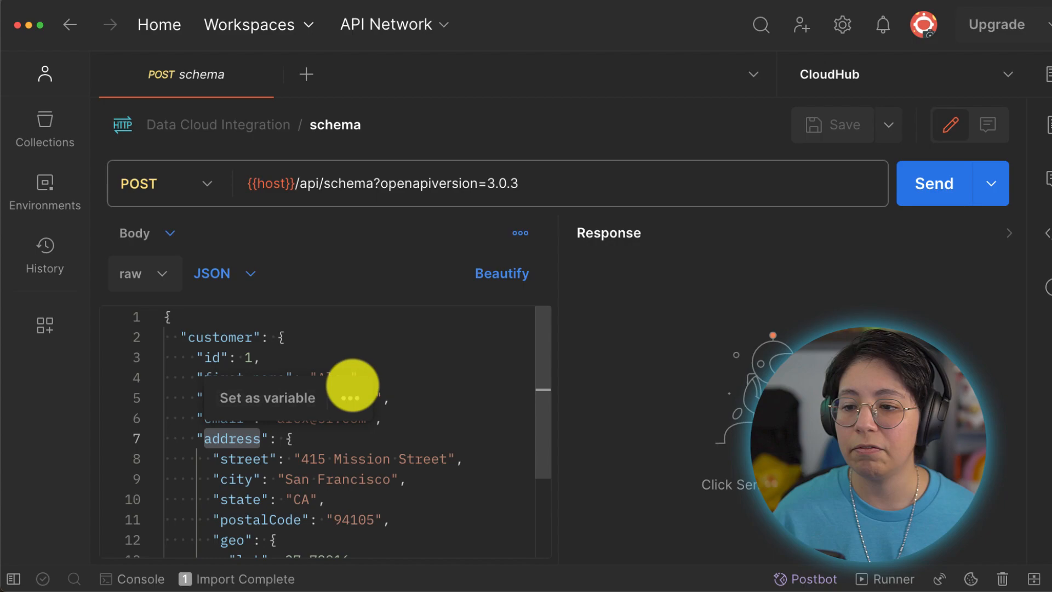
{"action": "scroll", "scroll_direction": "down", "scroll_amount": 3}
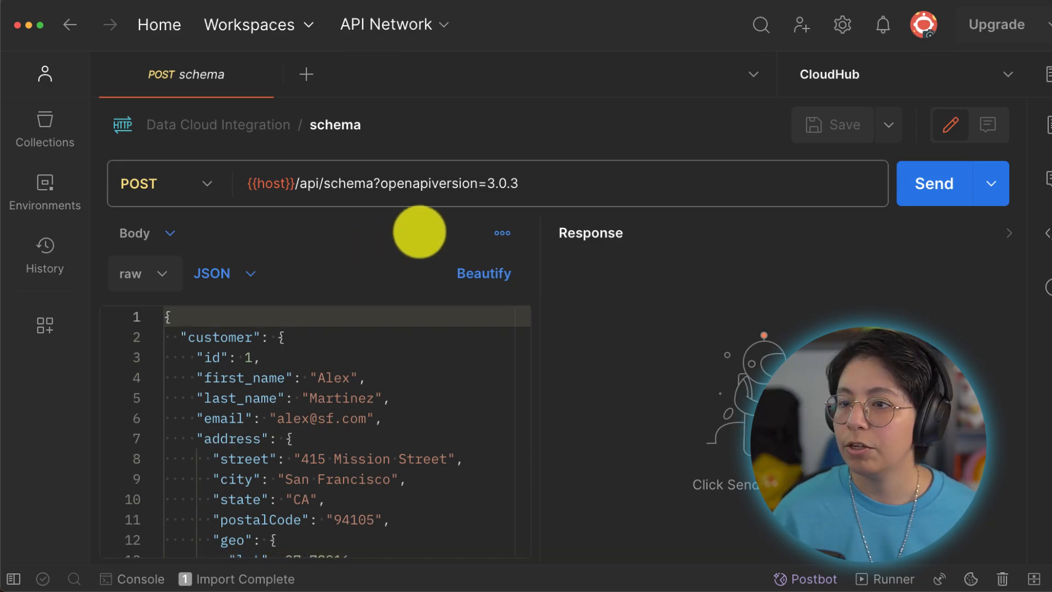
{"action": "left_click", "coordinate": [933, 183]}
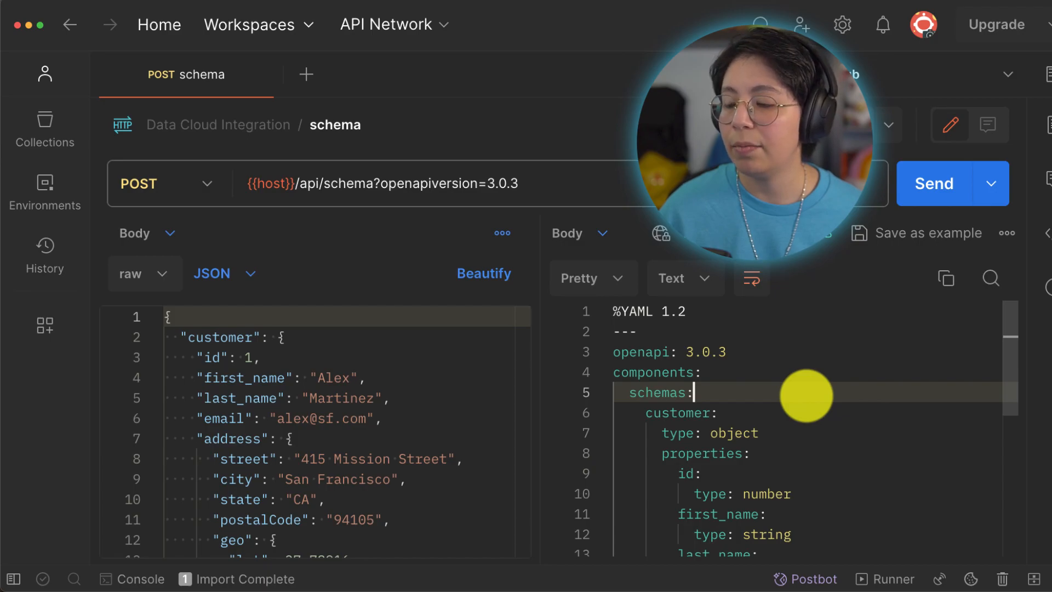
Try openapiversion 25, reset the param to 3.0.3, and resend the schema request
{"action": "scroll", "scroll_direction": "down", "scroll_amount": 3}
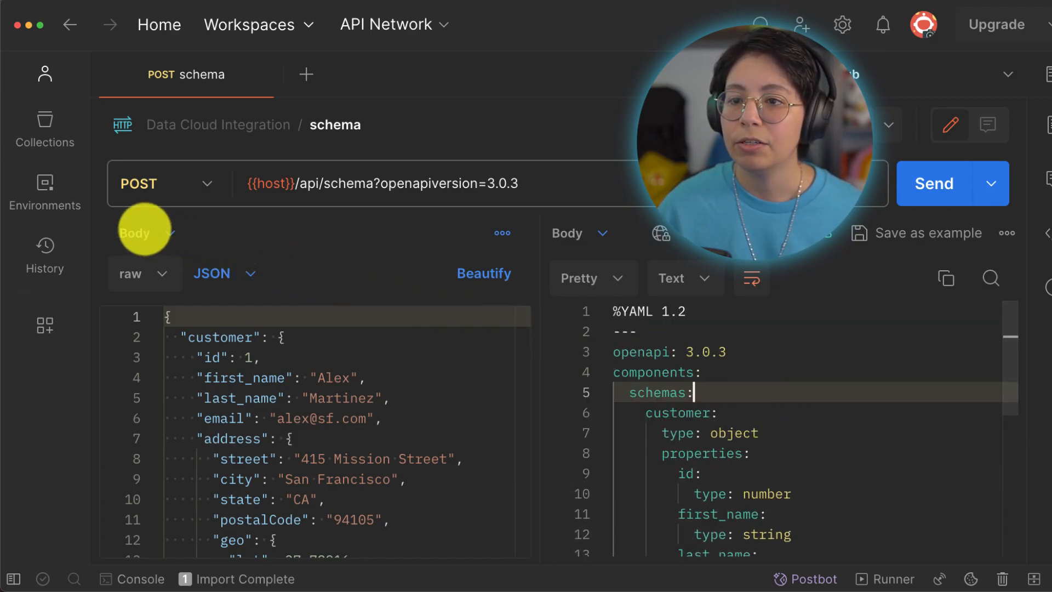
{"action": "left_click", "coordinate": [141, 233]}
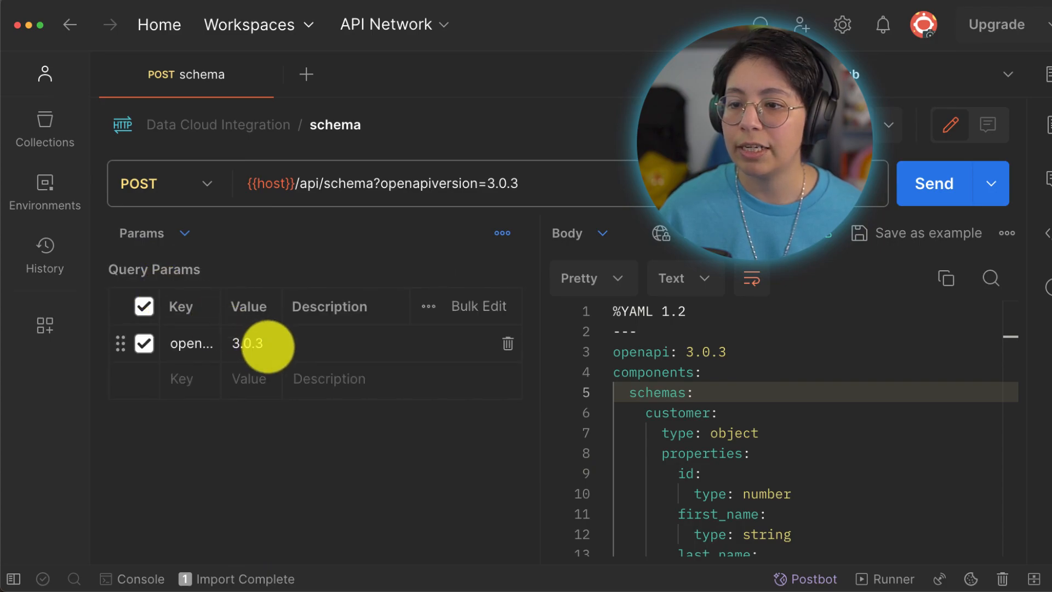
{"action": "double_click", "coordinate": [247, 343]}
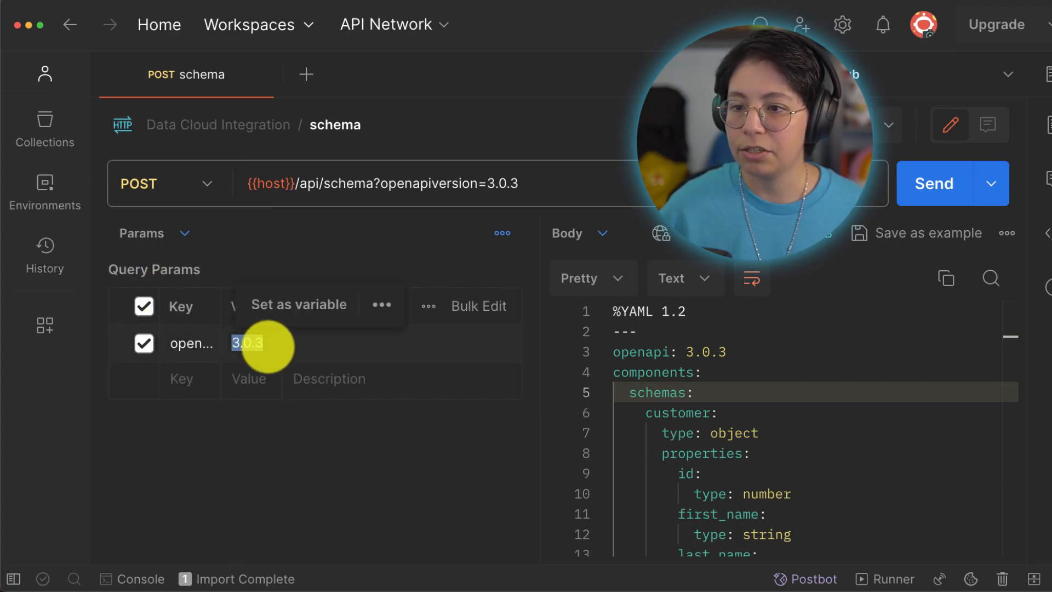
{"action": "type", "text": "25"}
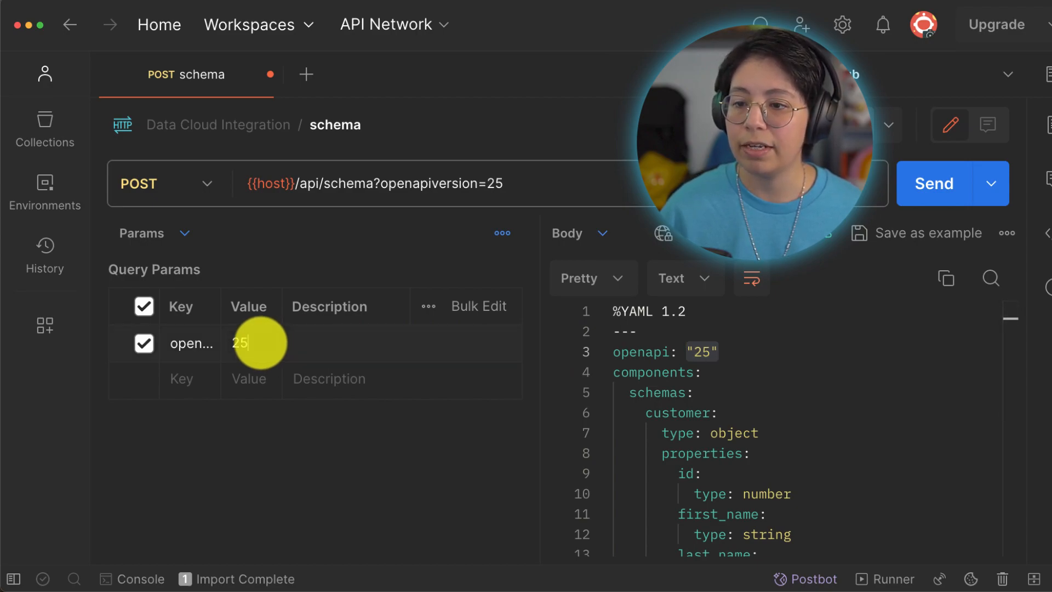
{"action": "type", "text": "3.0.3"}
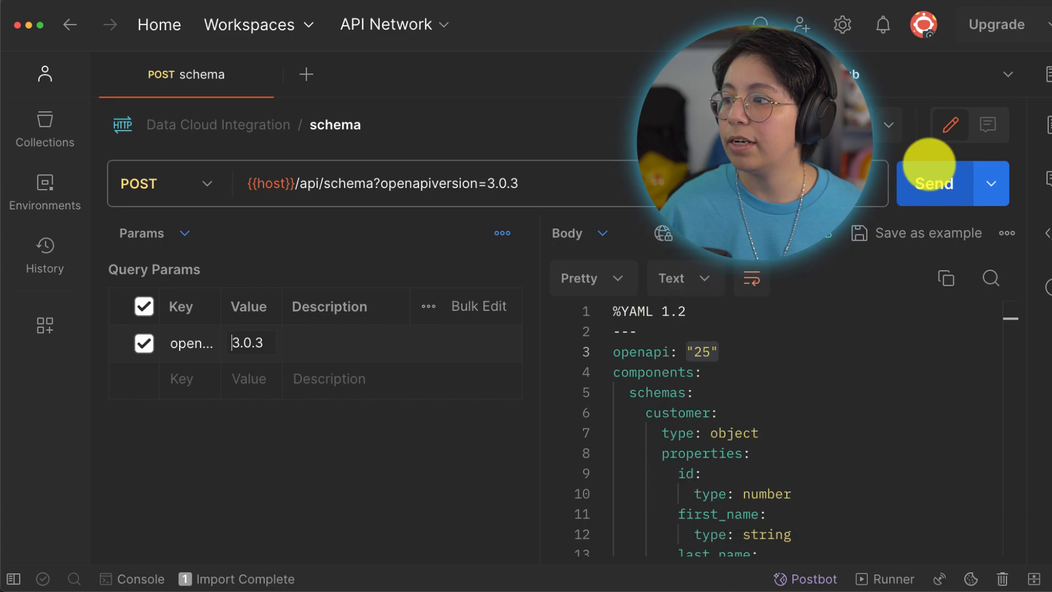
{"action": "left_click", "coordinate": [44, 128]}
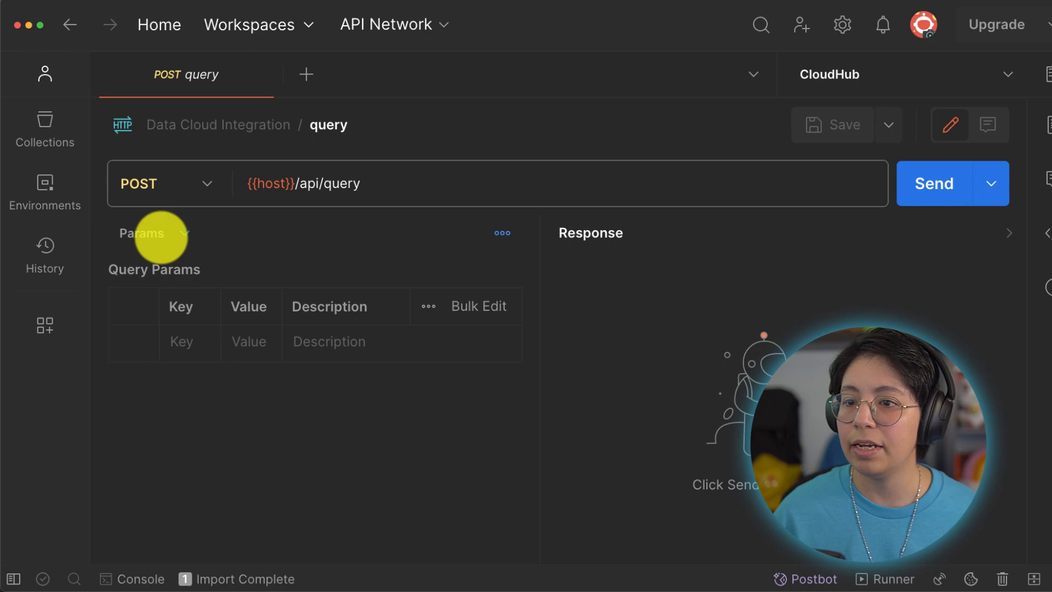
Review the query request's SELECT SQL body and send it, getting 200 OK with []
{"action": "left_click", "coordinate": [143, 233]}
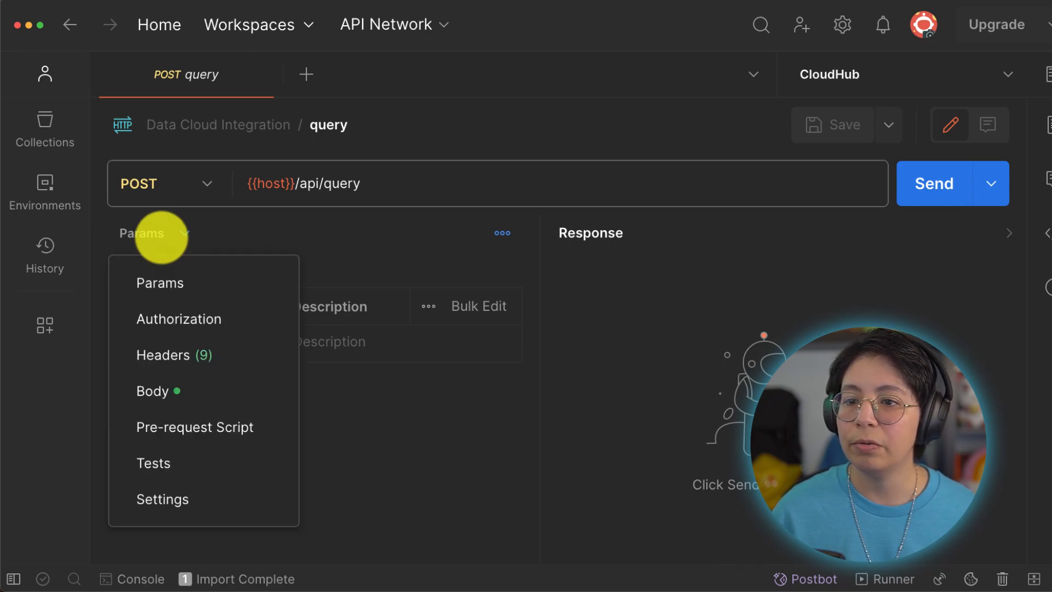
{"action": "left_click", "coordinate": [159, 283]}
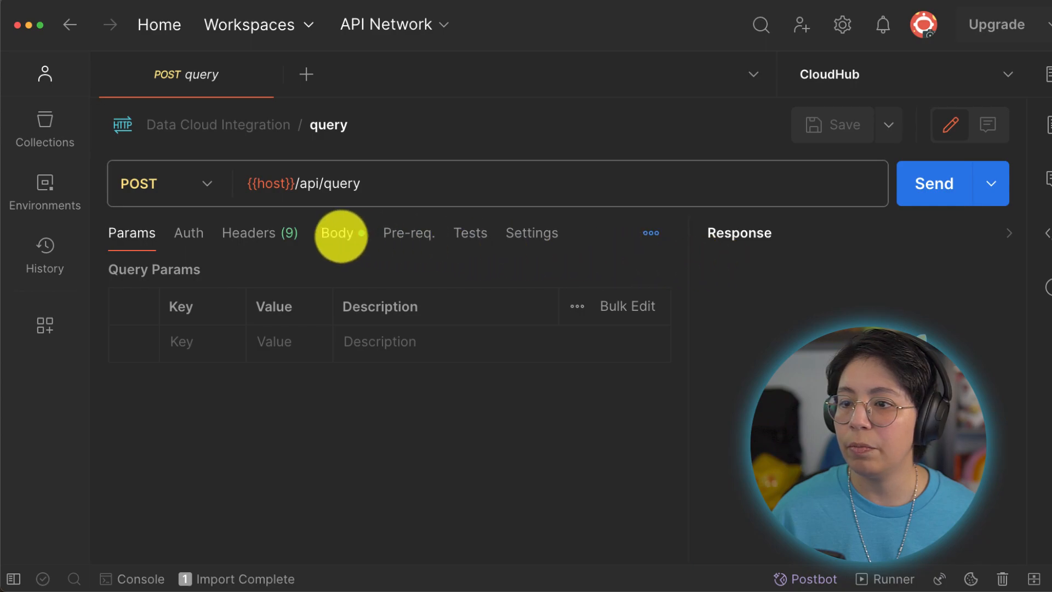
{"action": "left_click", "coordinate": [337, 232]}
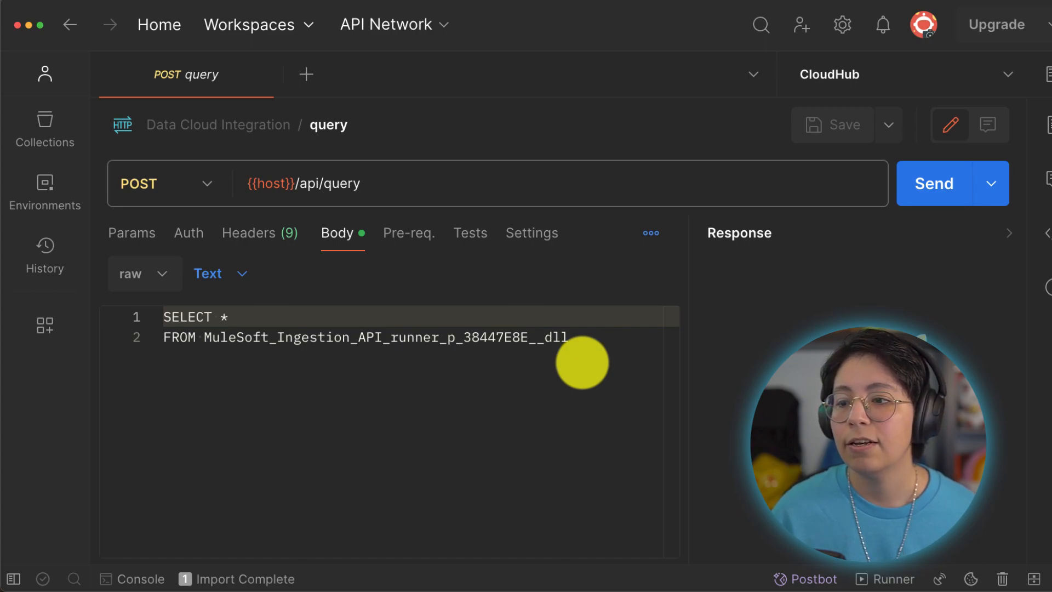
{"action": "mouse_move", "coordinate": [834, 230]}
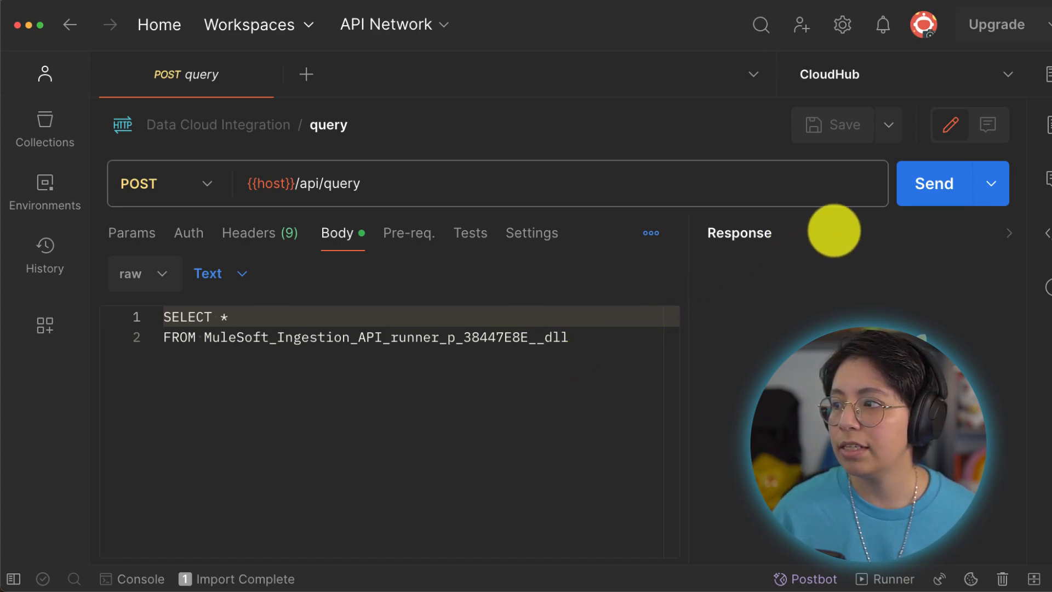
{"action": "left_click", "coordinate": [933, 183]}
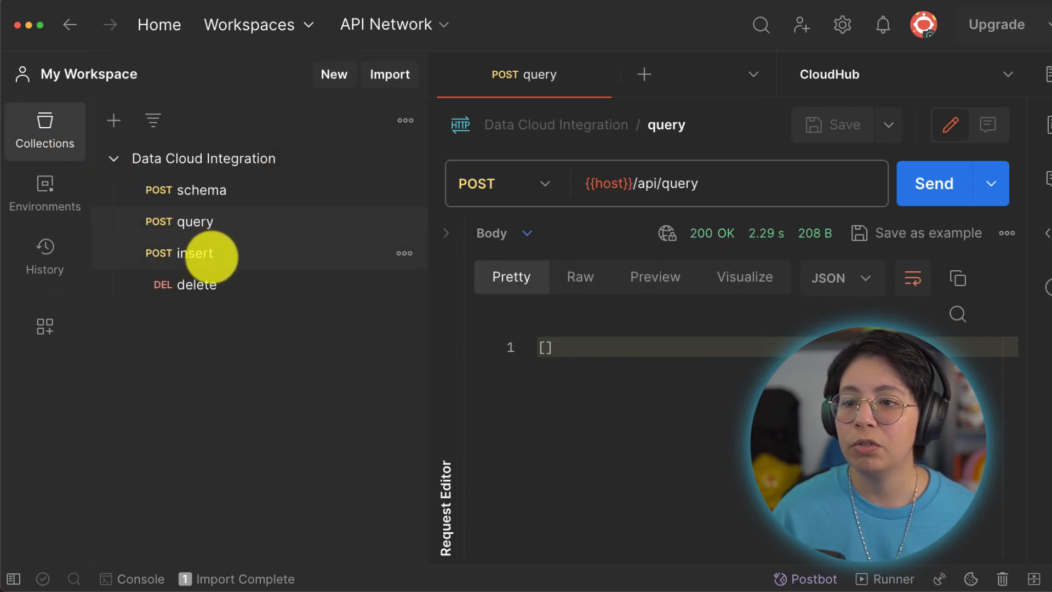
Open the insert request and review its JSON body of five runner profile records
{"action": "left_click", "coordinate": [190, 254]}
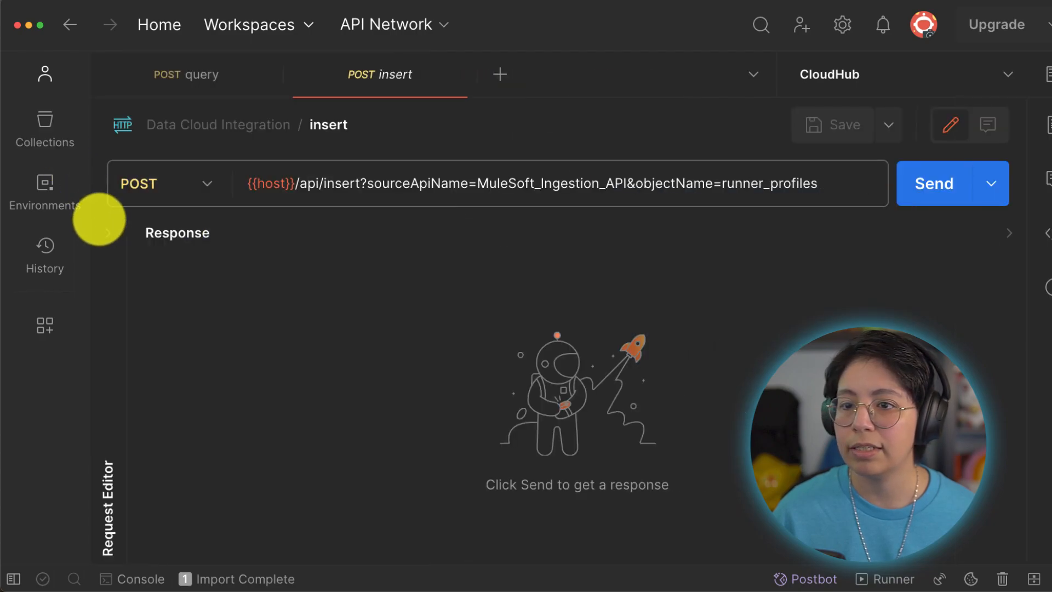
{"action": "left_click", "coordinate": [107, 233]}
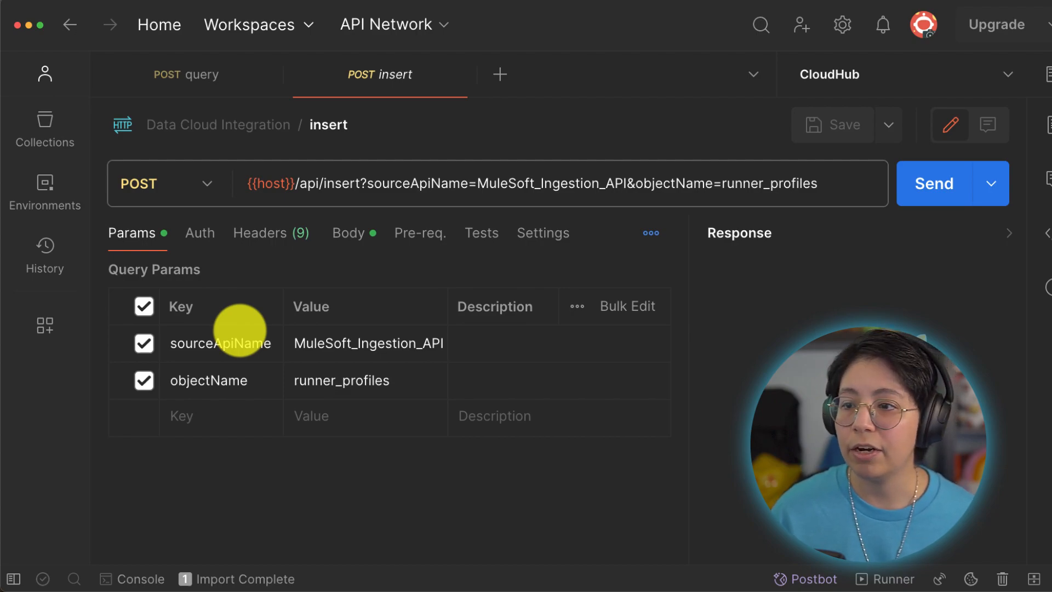
{"action": "mouse_move", "coordinate": [346, 232]}
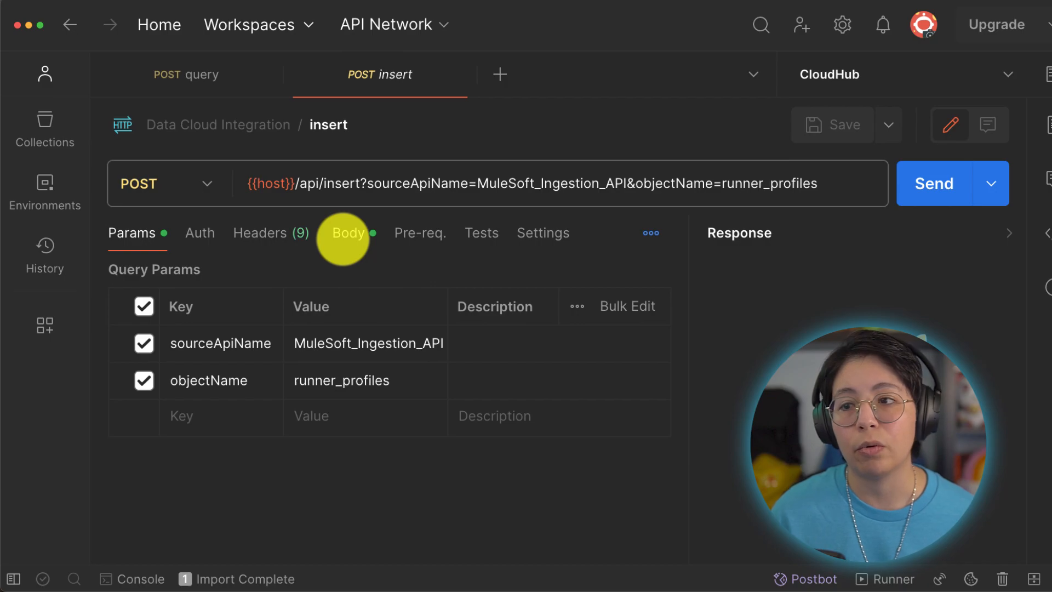
{"action": "left_click", "coordinate": [347, 232]}
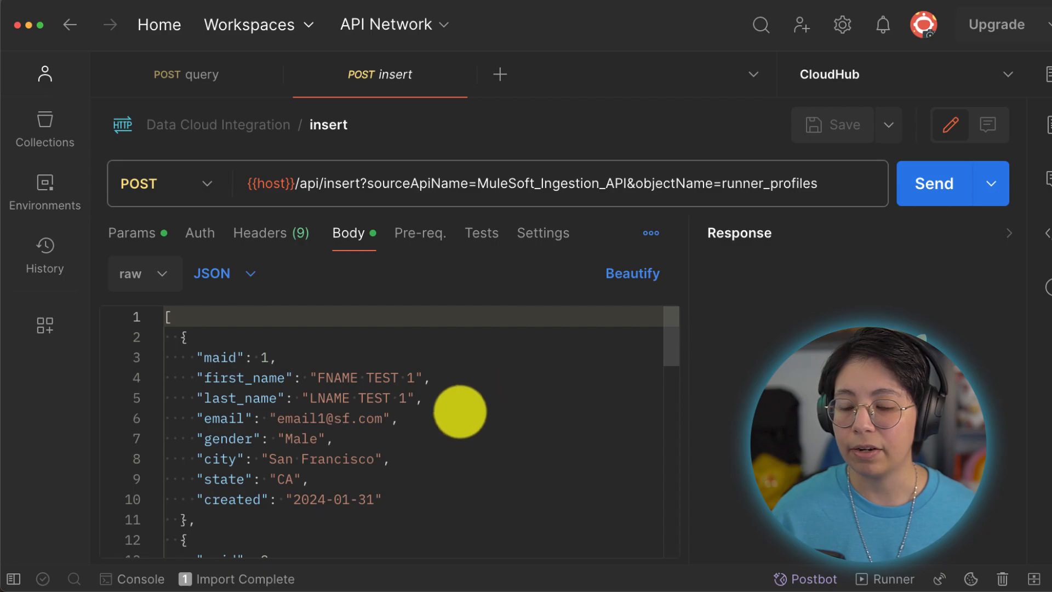
{"action": "left_click", "coordinate": [153, 337]}
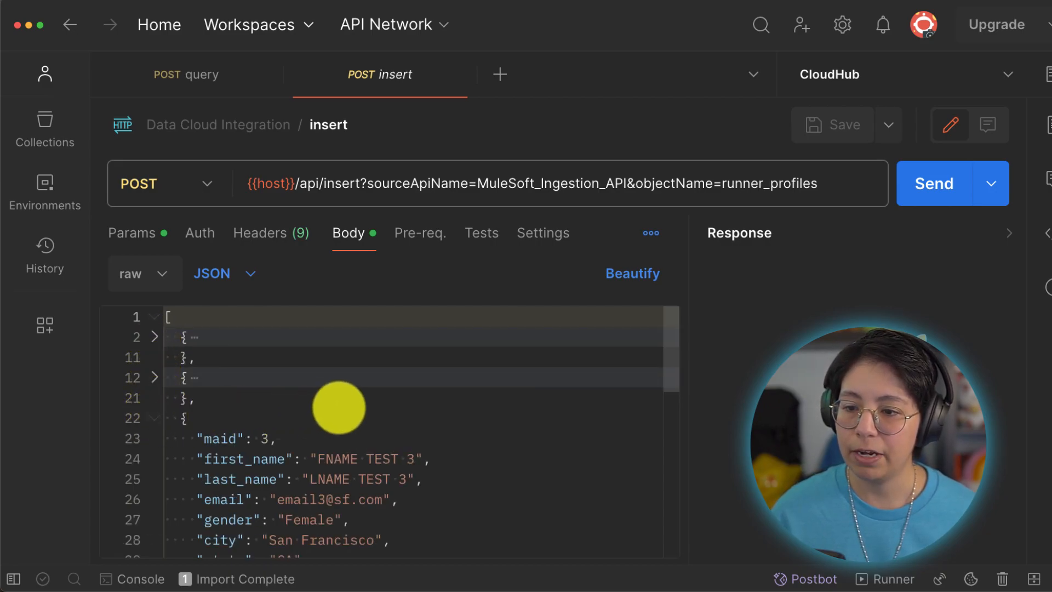
{"action": "scroll", "scroll_direction": "down", "scroll_amount": 3}
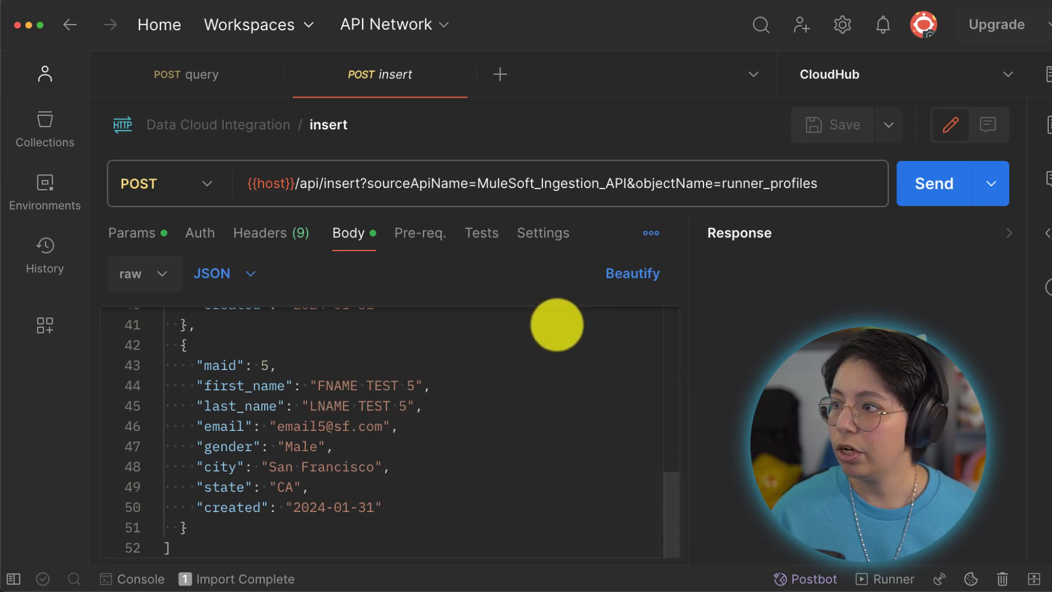
Send the five records, check the 200 OK response body, and return to the query request
{"action": "left_click", "coordinate": [932, 183]}
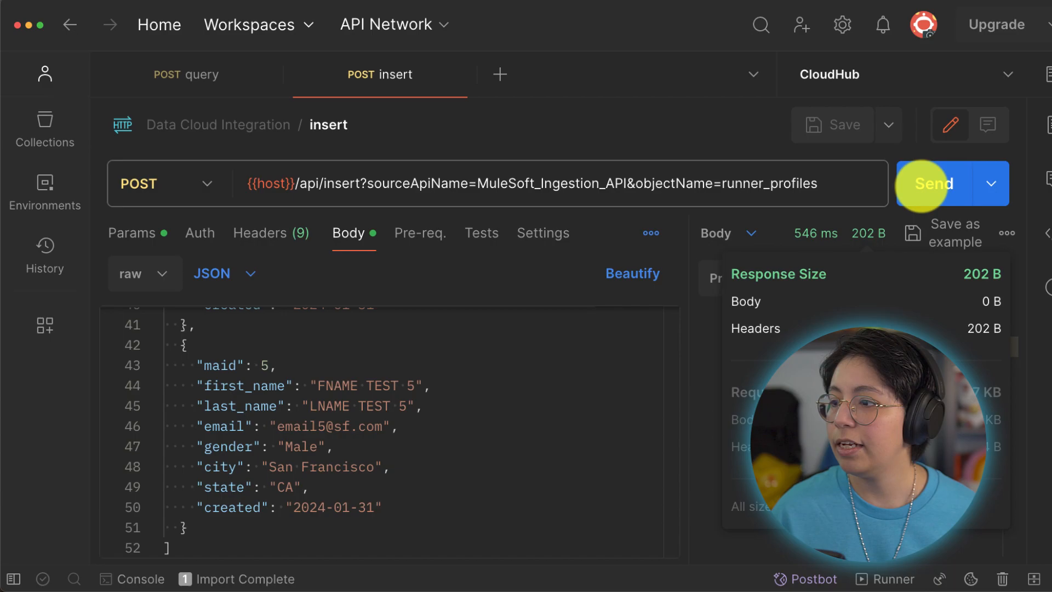
{"action": "left_click", "coordinate": [724, 232]}
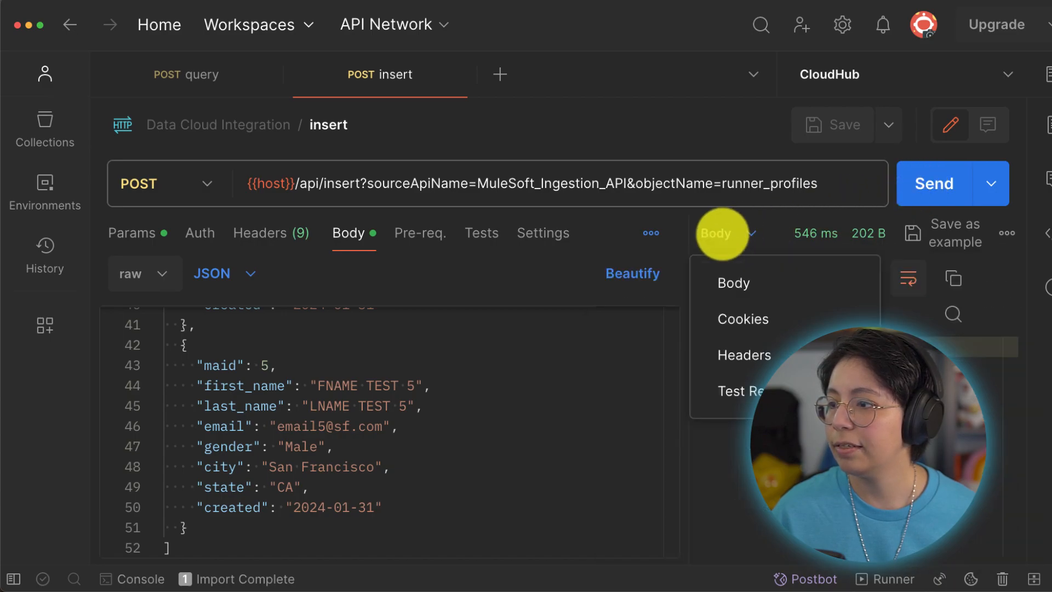
{"action": "left_click", "coordinate": [733, 281]}
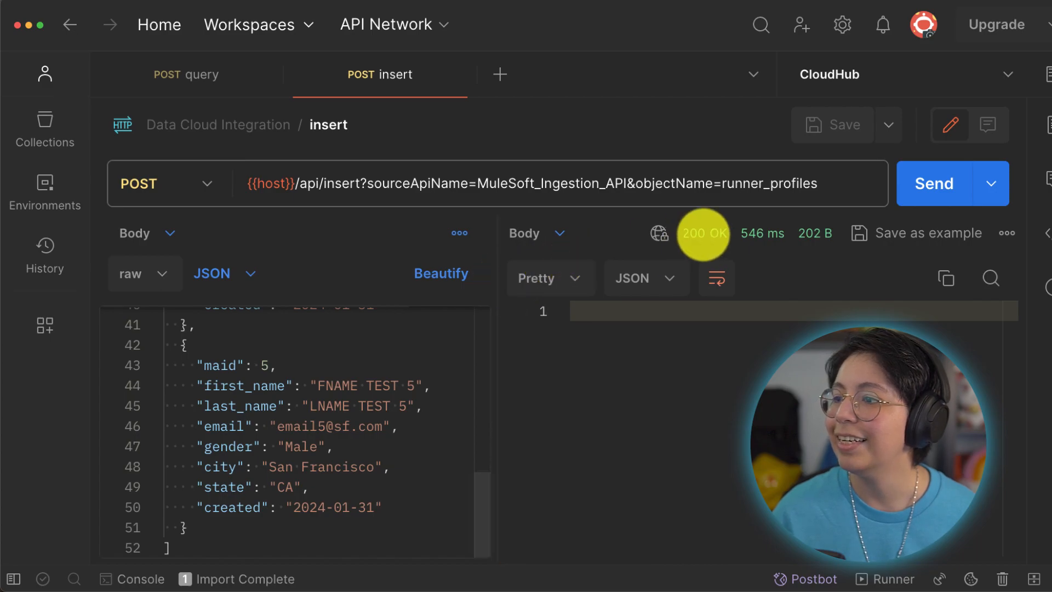
{"action": "mouse_move", "coordinate": [703, 233]}
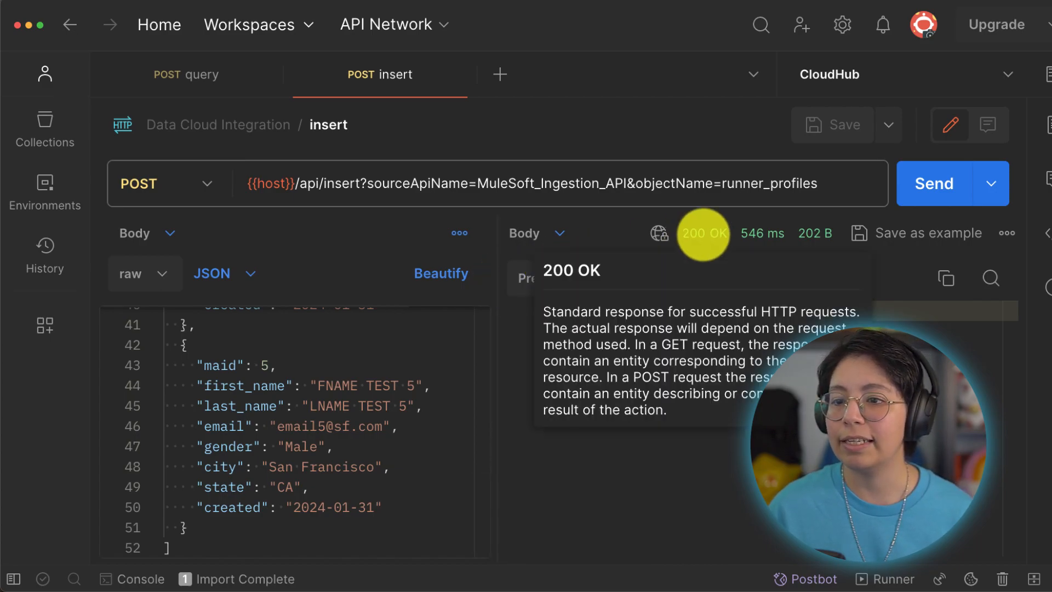
{"action": "left_click", "coordinate": [186, 74]}
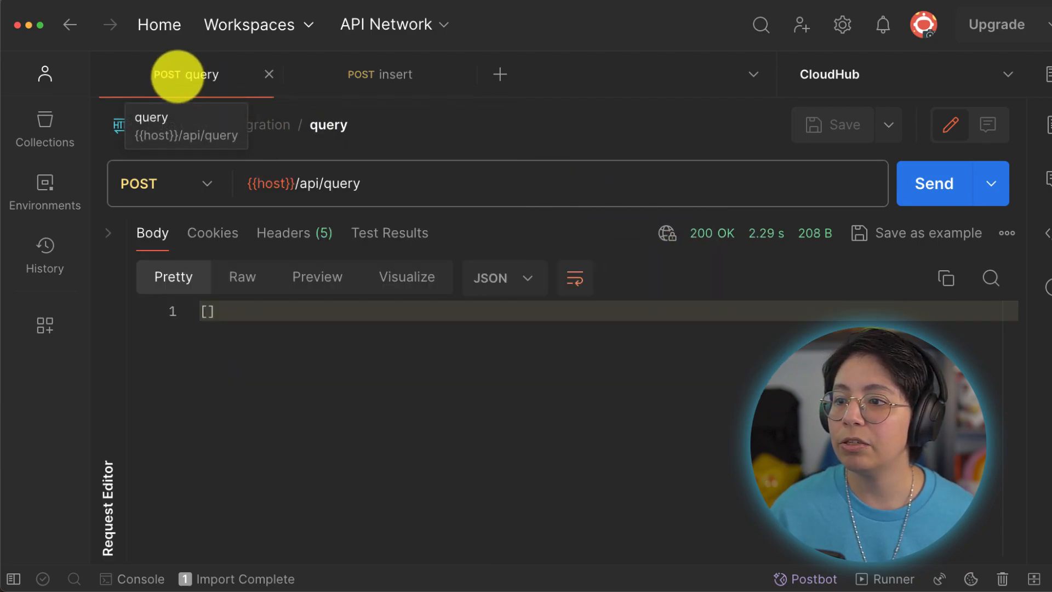
Rerun the query until the five inserted runner profile records appear, then list the collection's requests
{"action": "left_click", "coordinate": [932, 183]}
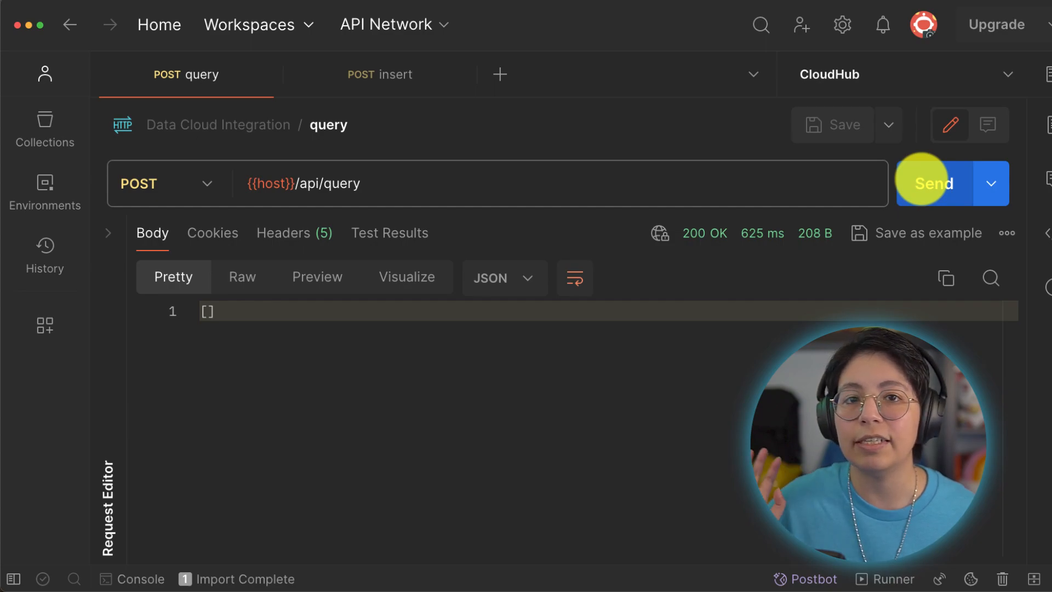
{"action": "left_click", "coordinate": [933, 183]}
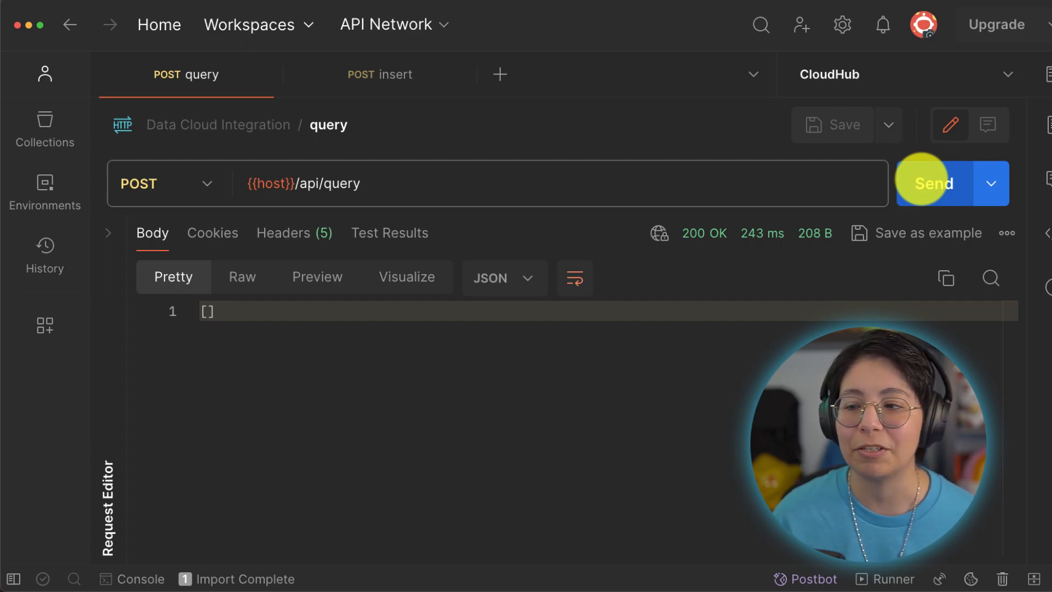
{"action": "left_click", "coordinate": [932, 183]}
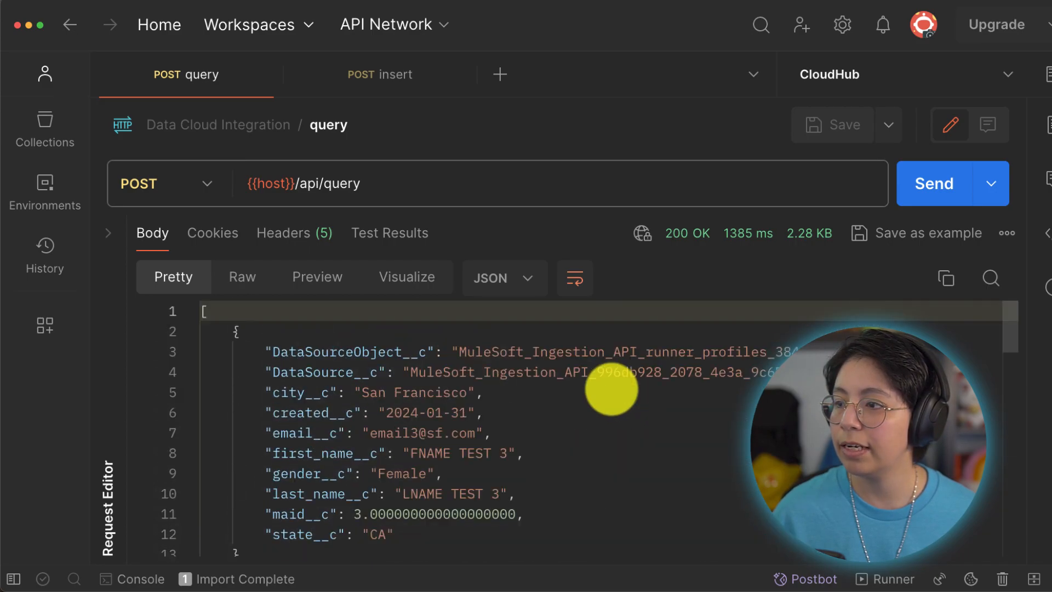
{"action": "mouse_move", "coordinate": [422, 132]}
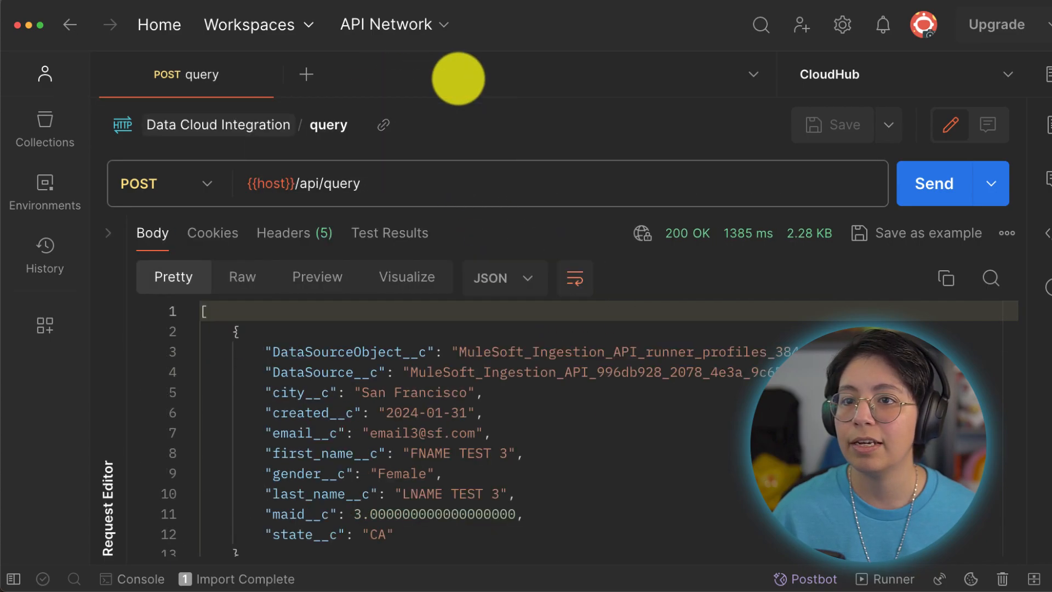
{"action": "left_click", "coordinate": [932, 183]}
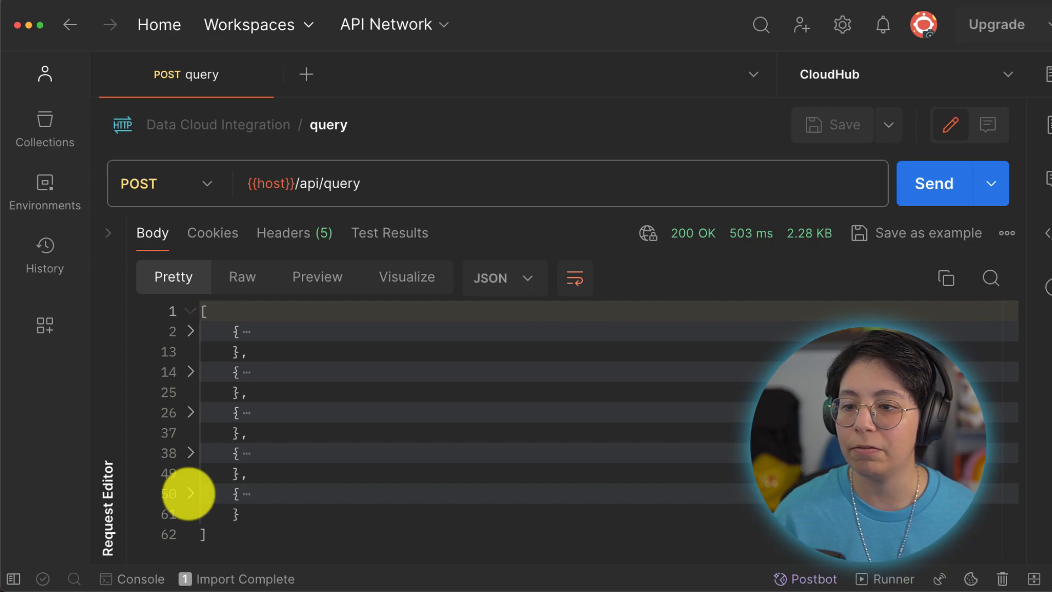
{"action": "left_click", "coordinate": [44, 127]}
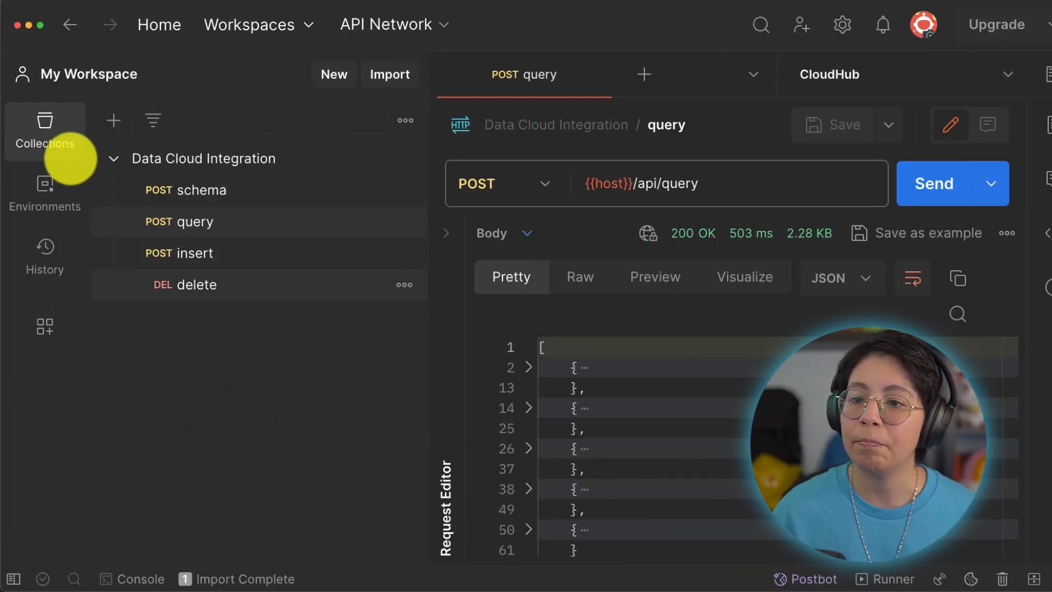
Open the delete request and check its body of IDs 1–5, briefly revisiting the query results
{"action": "left_click", "coordinate": [196, 284]}
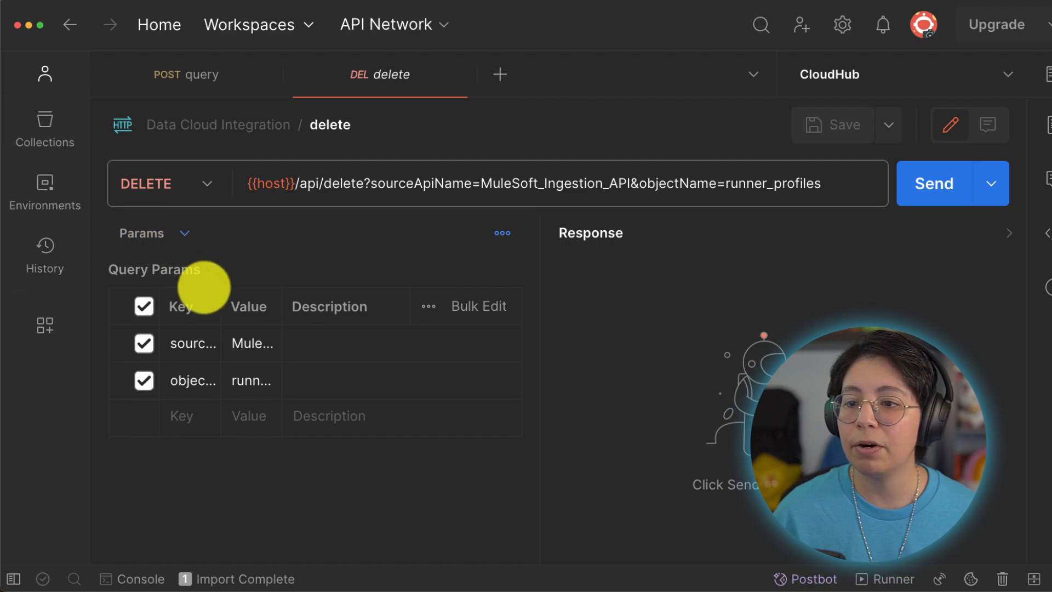
{"action": "mouse_move", "coordinate": [339, 312]}
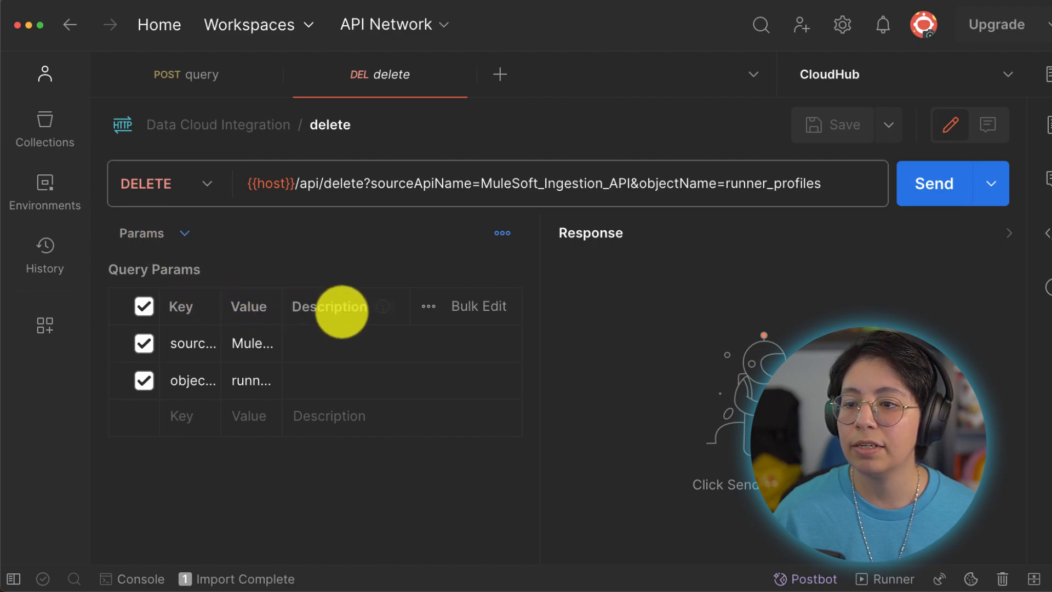
{"action": "mouse_move", "coordinate": [496, 257]}
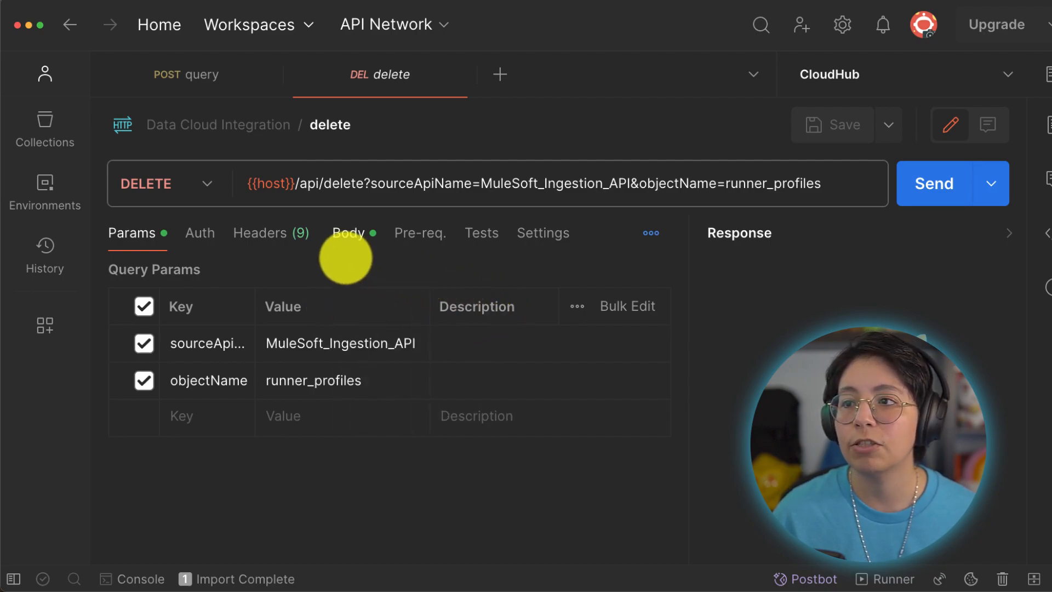
{"action": "left_click", "coordinate": [348, 233]}
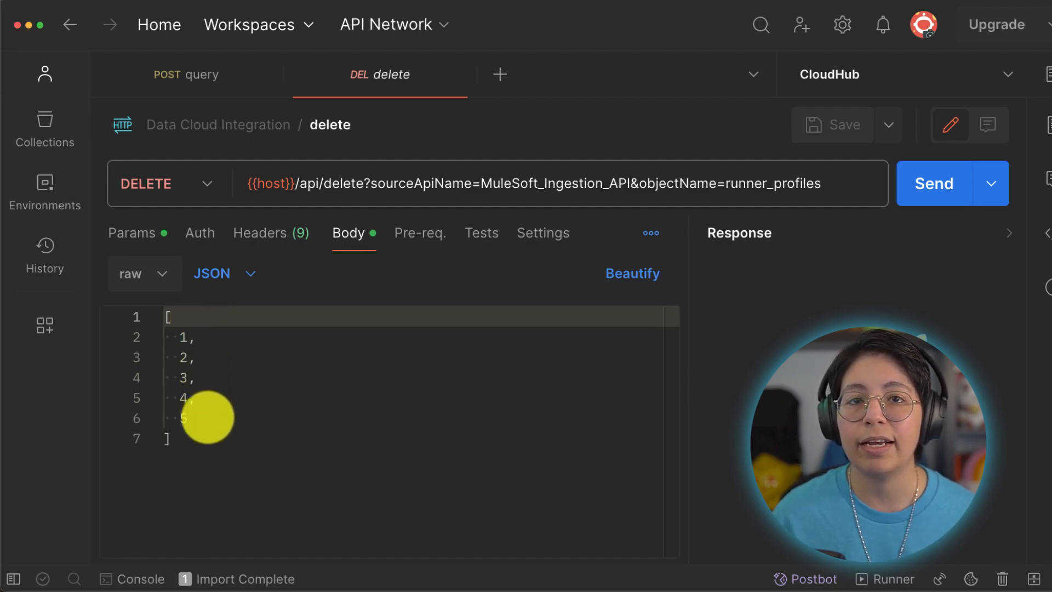
{"action": "left_click", "coordinate": [186, 75]}
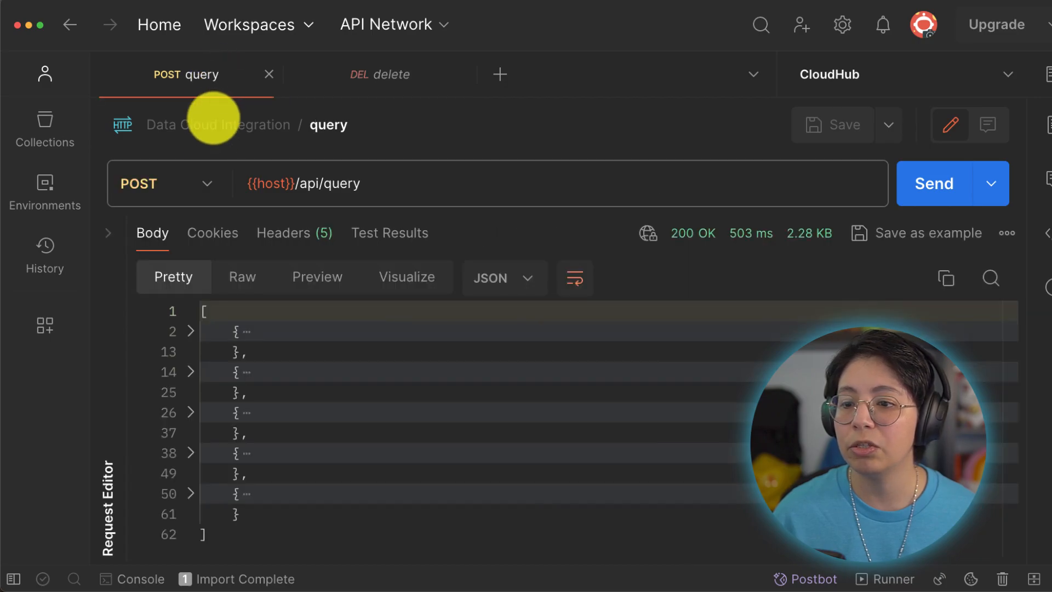
{"action": "left_click", "coordinate": [190, 331]}
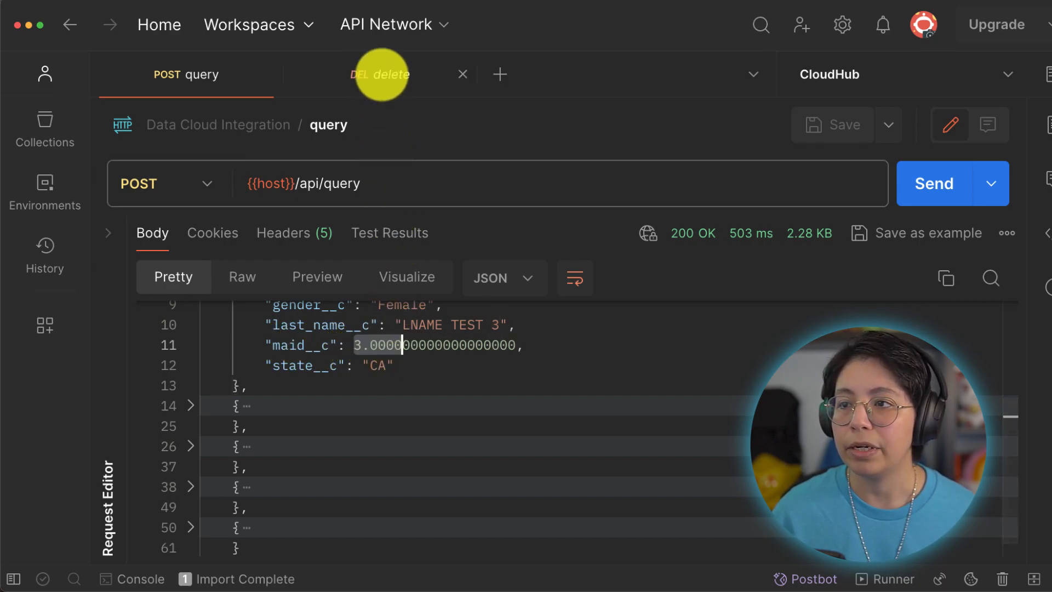
{"action": "left_click", "coordinate": [380, 74]}
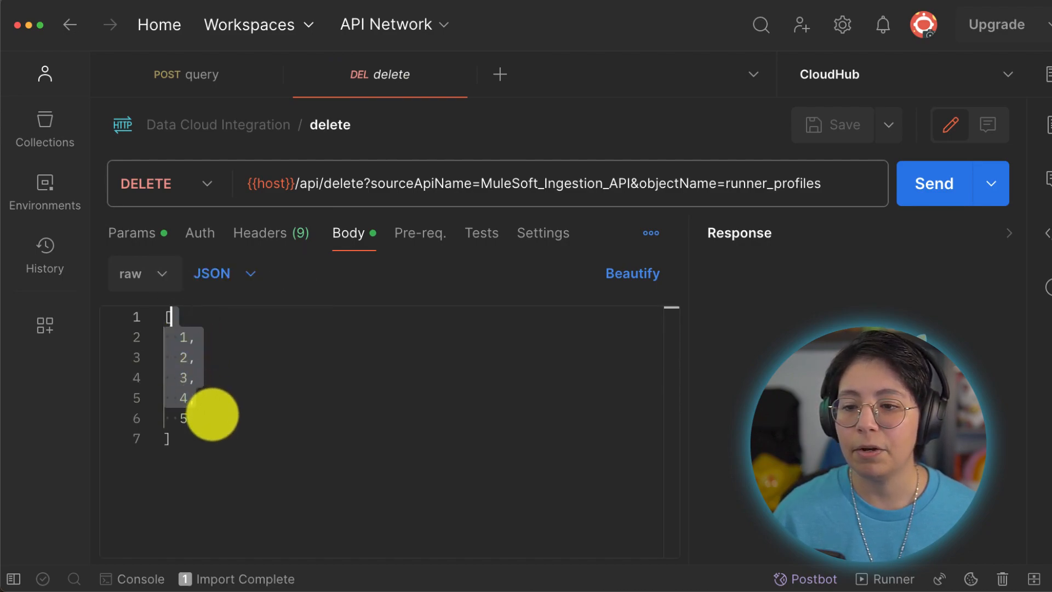
Remove ID 5 from the delete body, send it for 200 OK, and return to the query request
{"action": "key", "text": "Backspace"}
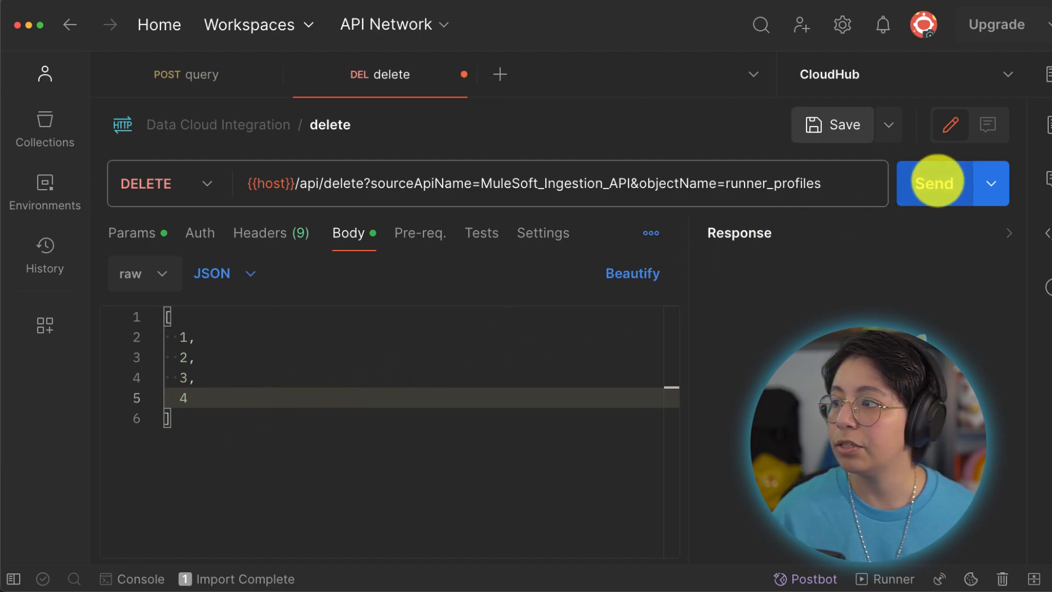
{"action": "left_click", "coordinate": [933, 183]}
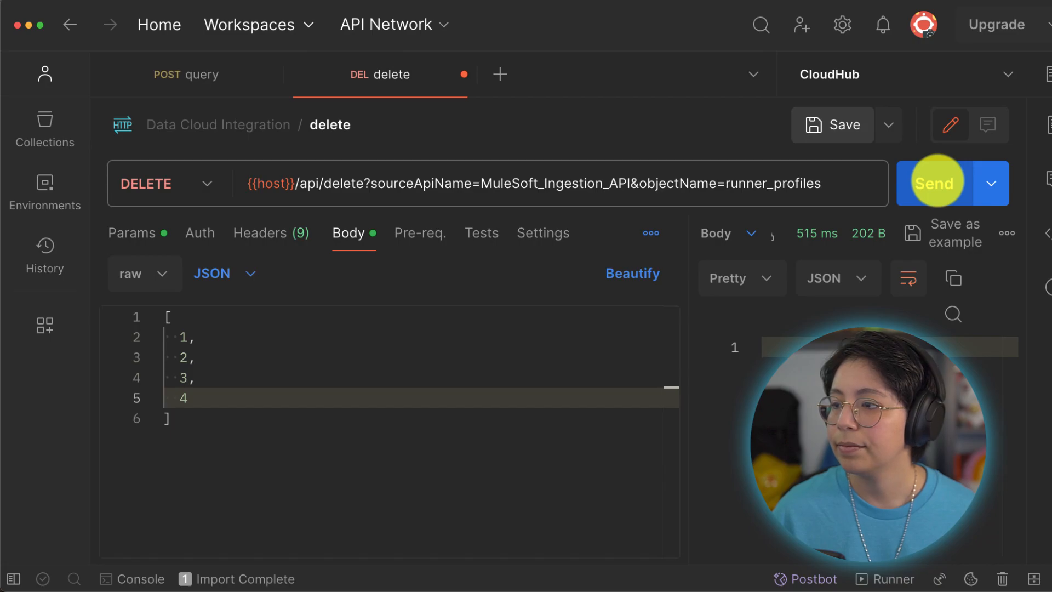
{"action": "left_click", "coordinate": [932, 183]}
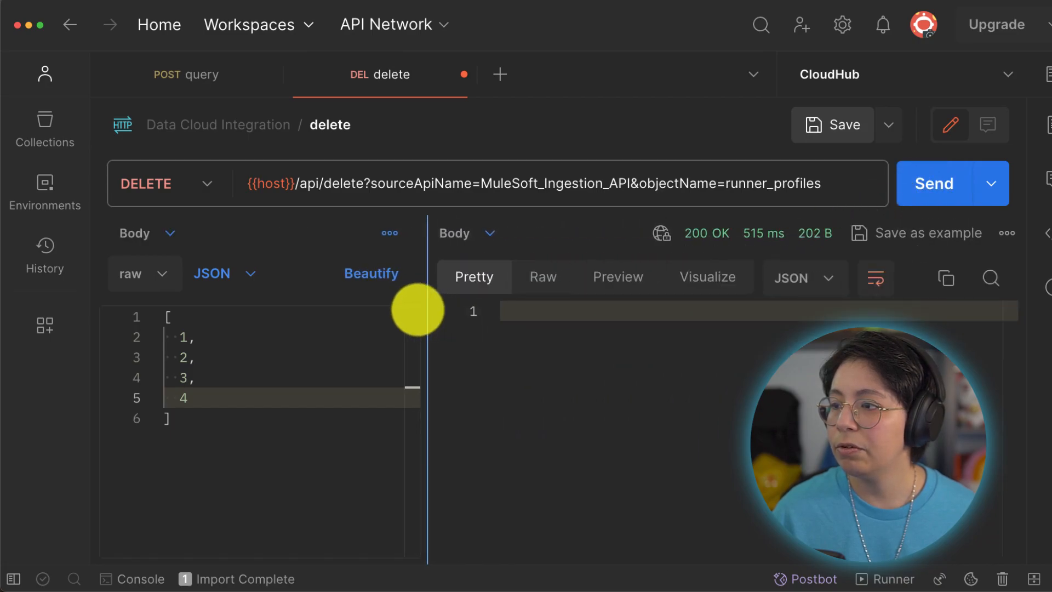
{"action": "mouse_move", "coordinate": [705, 233]}
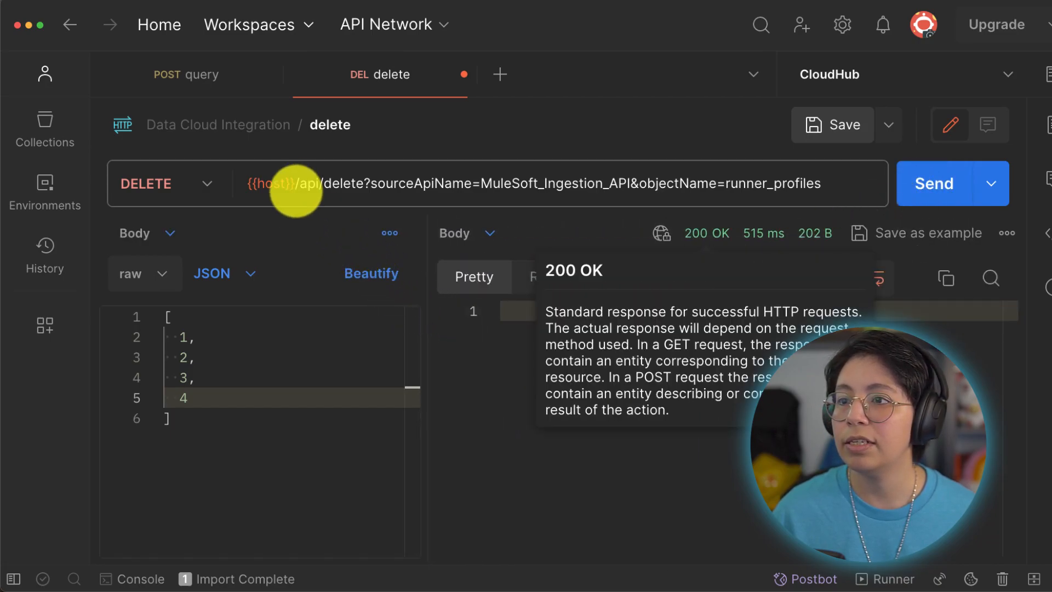
{"action": "left_click", "coordinate": [187, 75]}
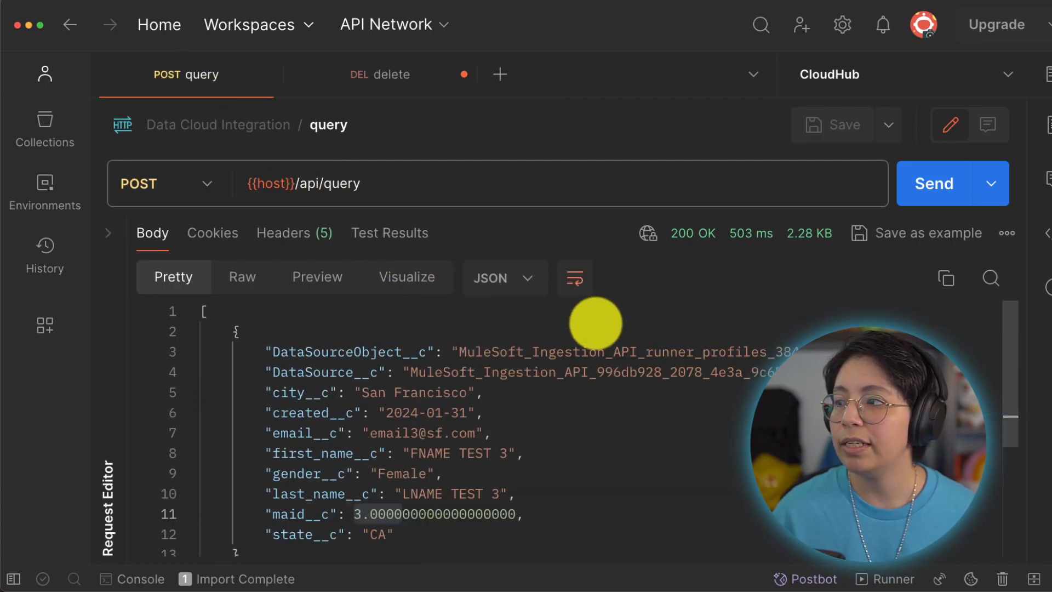
Re-run the query, inspect the single remaining record ID 5 (FNAME TEST 5), and close the request tabs
{"action": "left_click", "coordinate": [932, 183]}
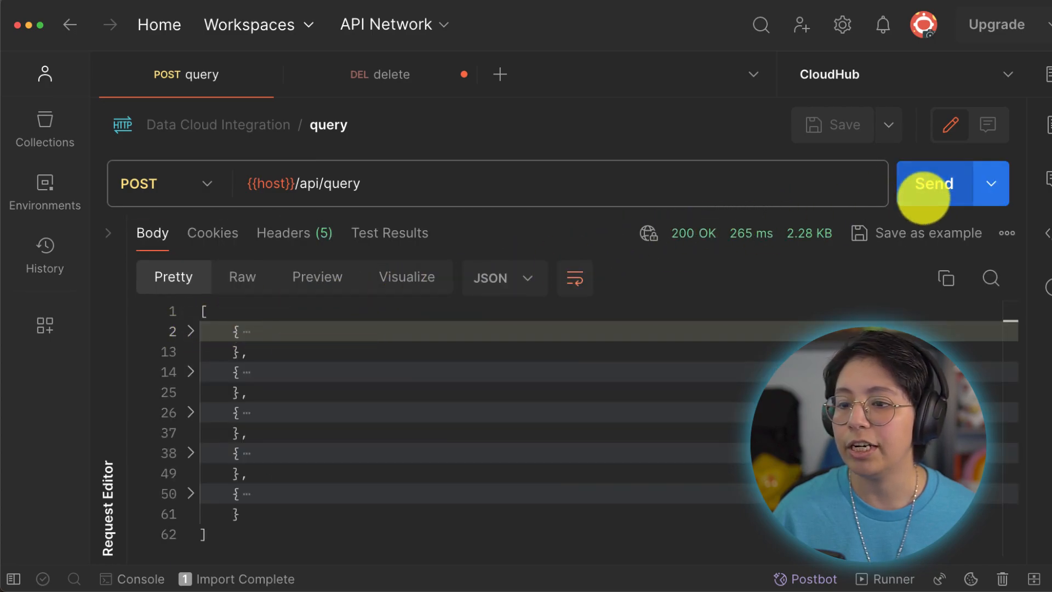
{"action": "left_click", "coordinate": [933, 183]}
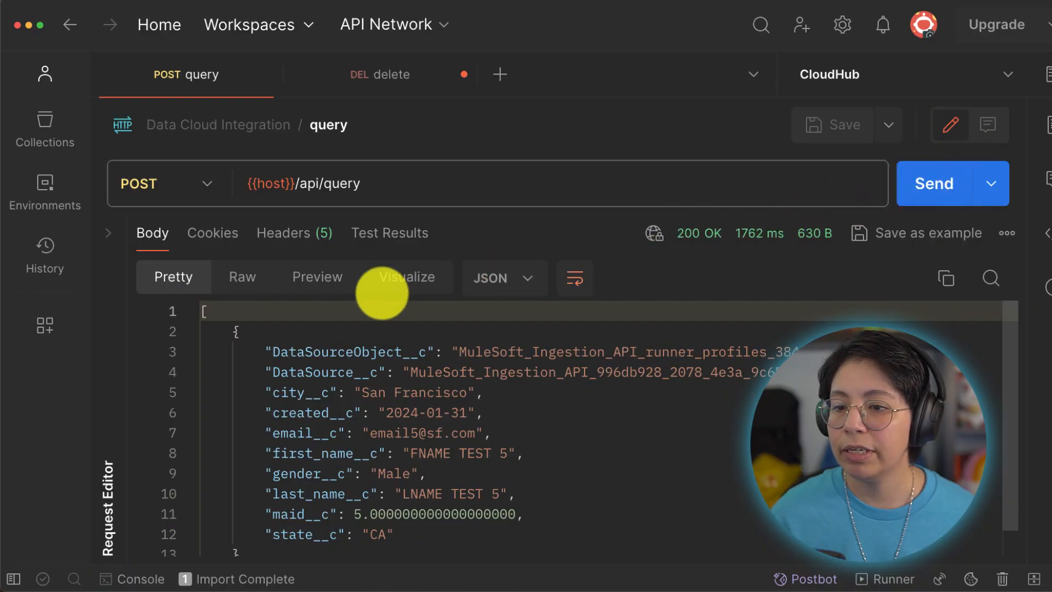
{"action": "left_click", "coordinate": [191, 331]}
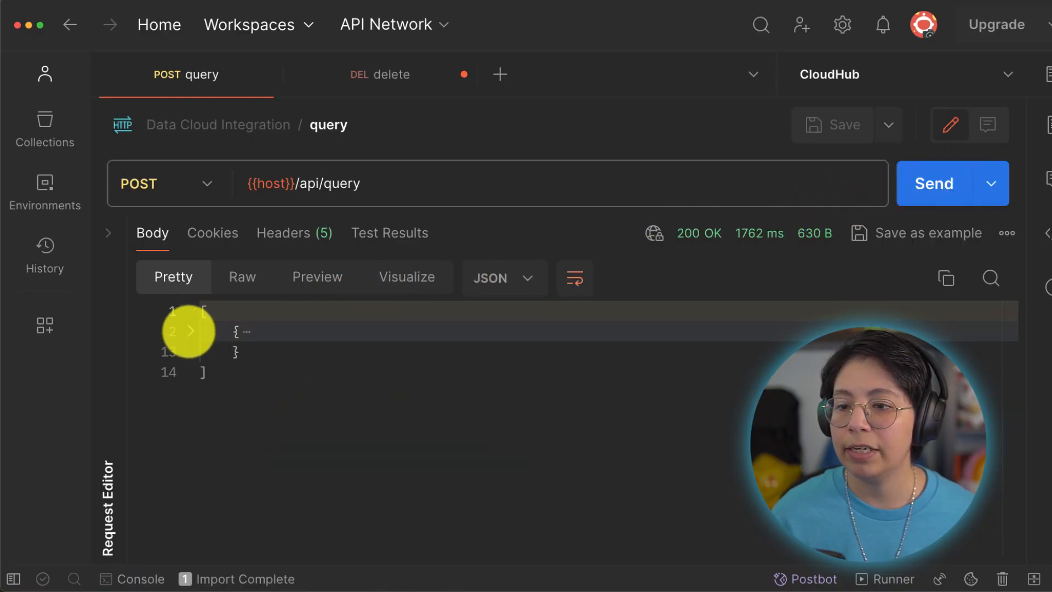
{"action": "left_click", "coordinate": [191, 330]}
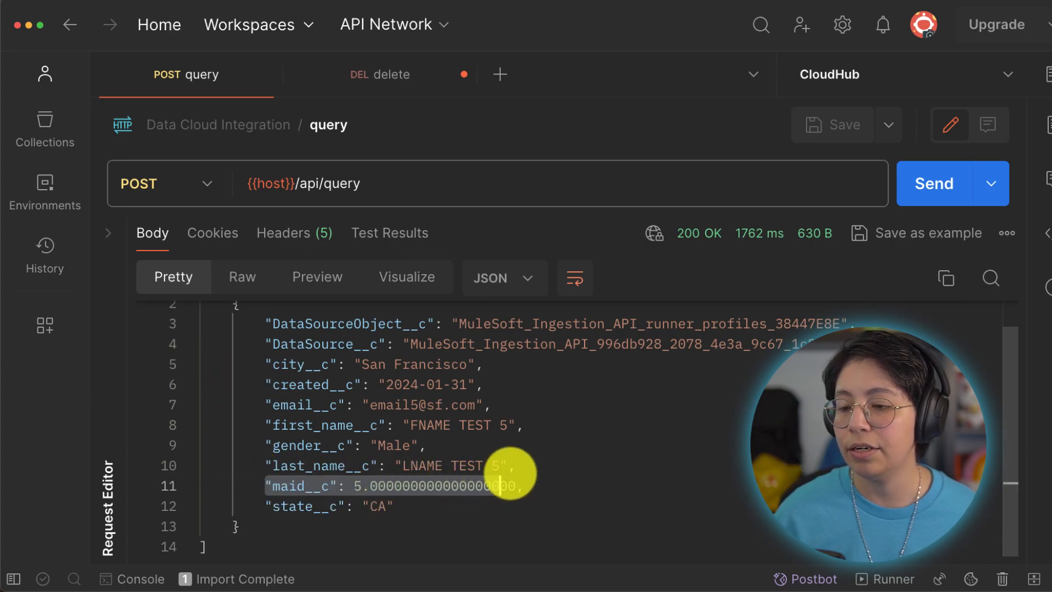
{"action": "left_click", "coordinate": [932, 183]}
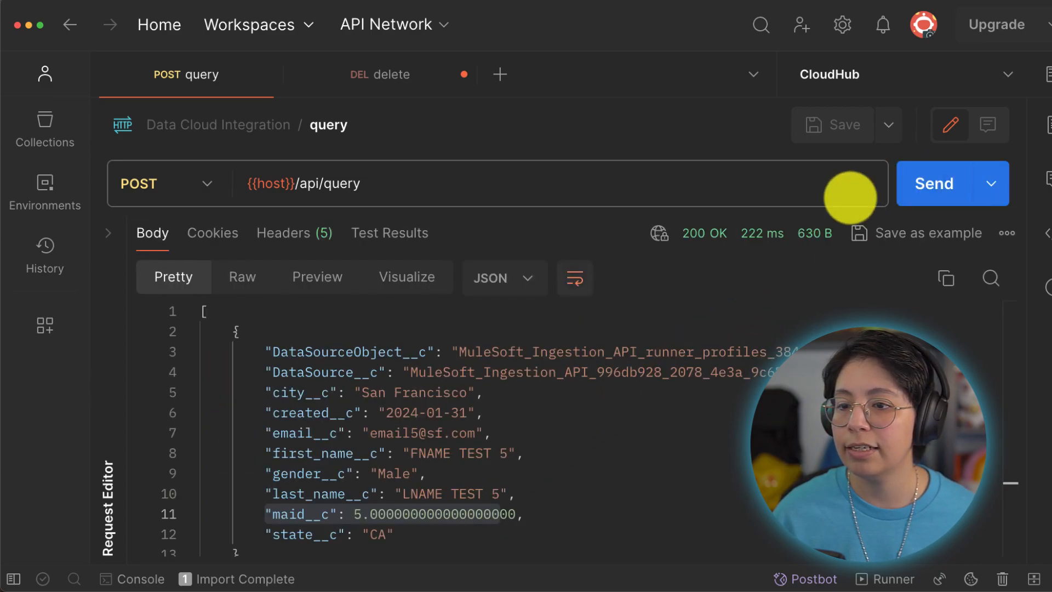
{"action": "left_click", "coordinate": [191, 331]}
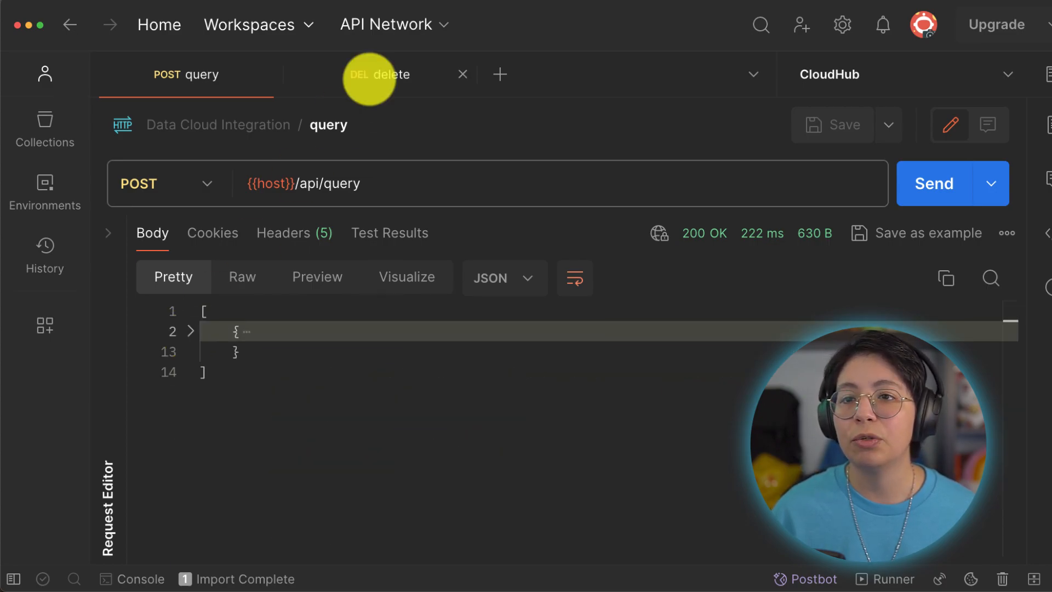
{"action": "left_click", "coordinate": [44, 128]}
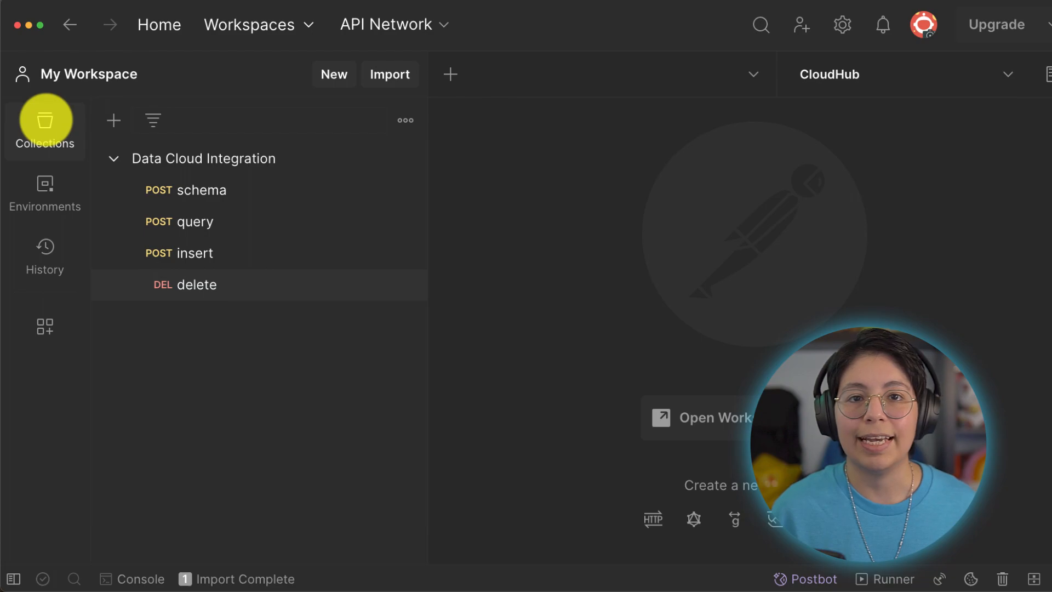